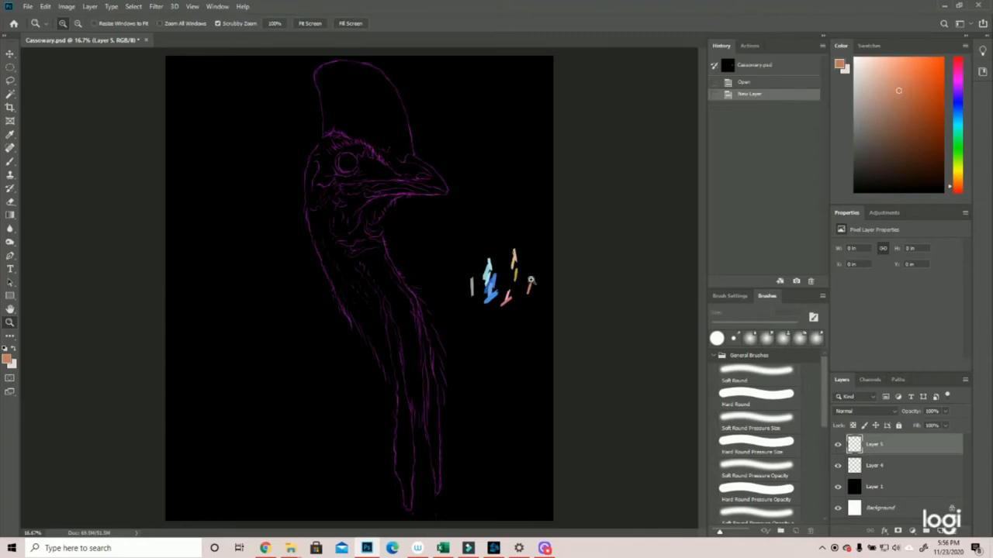
mouse_move(467, 274)
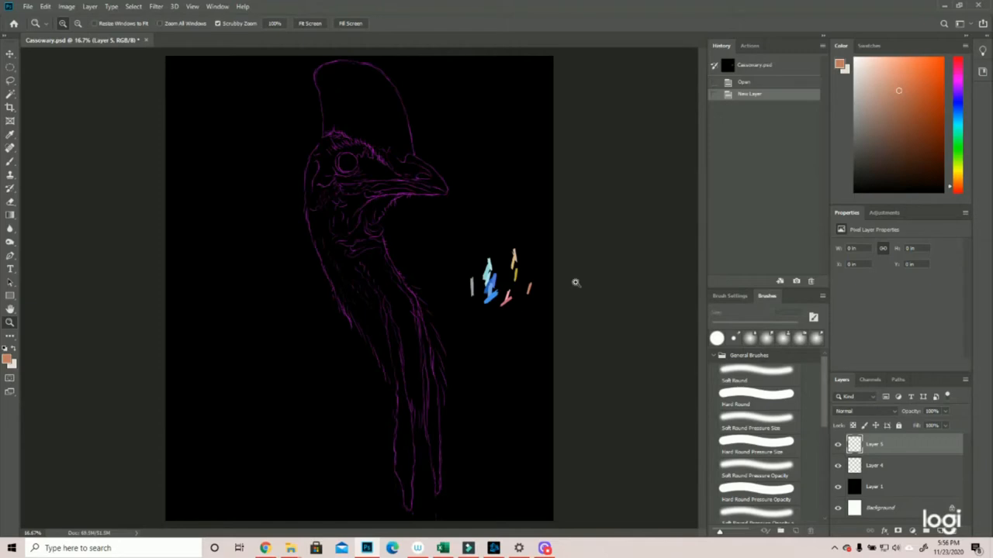
mouse_move(559, 294)
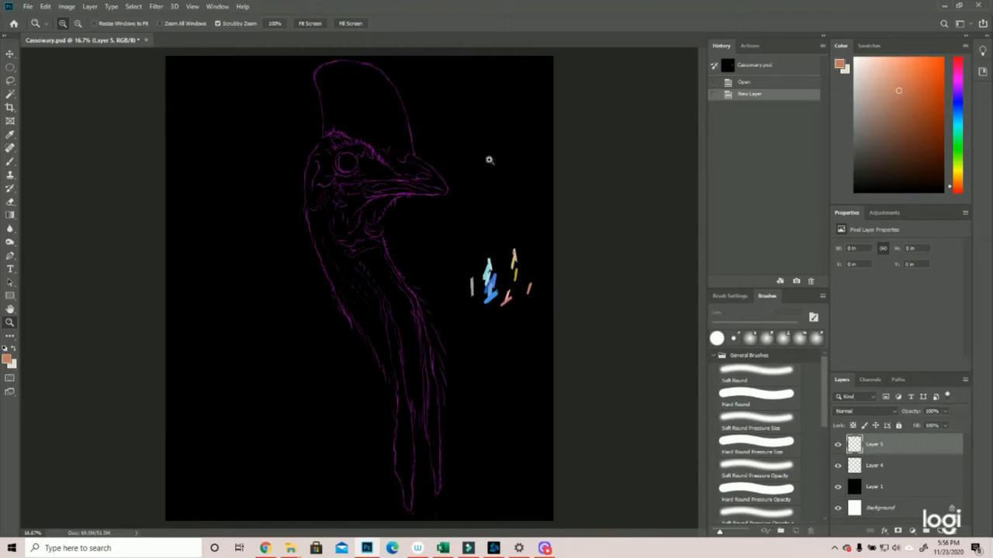
mouse_move(319, 183)
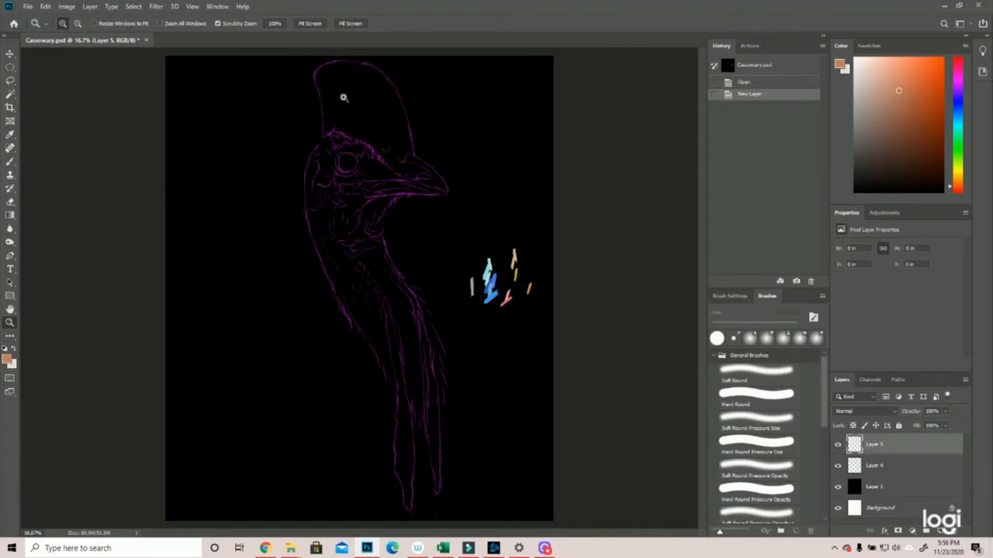
mouse_move(189, 279)
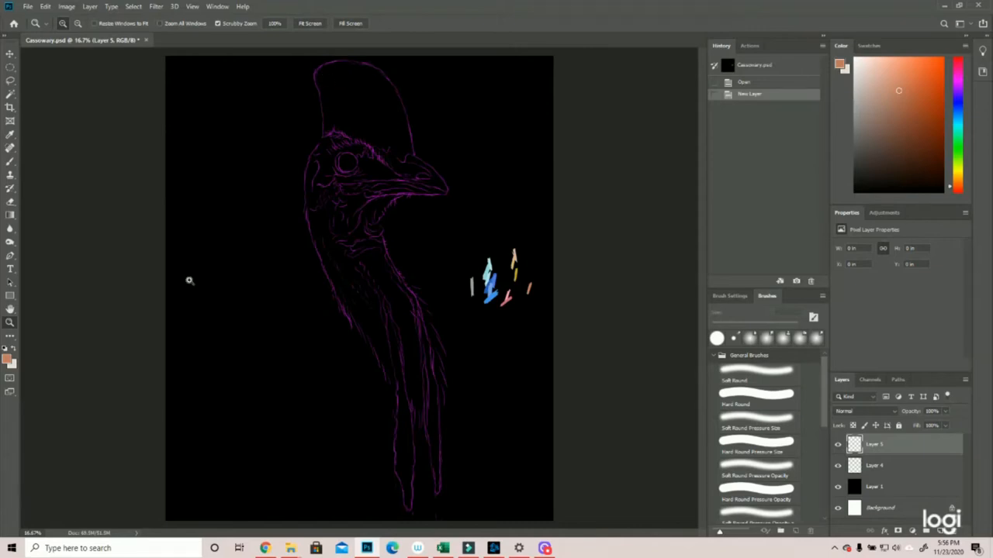
mouse_move(382, 400)
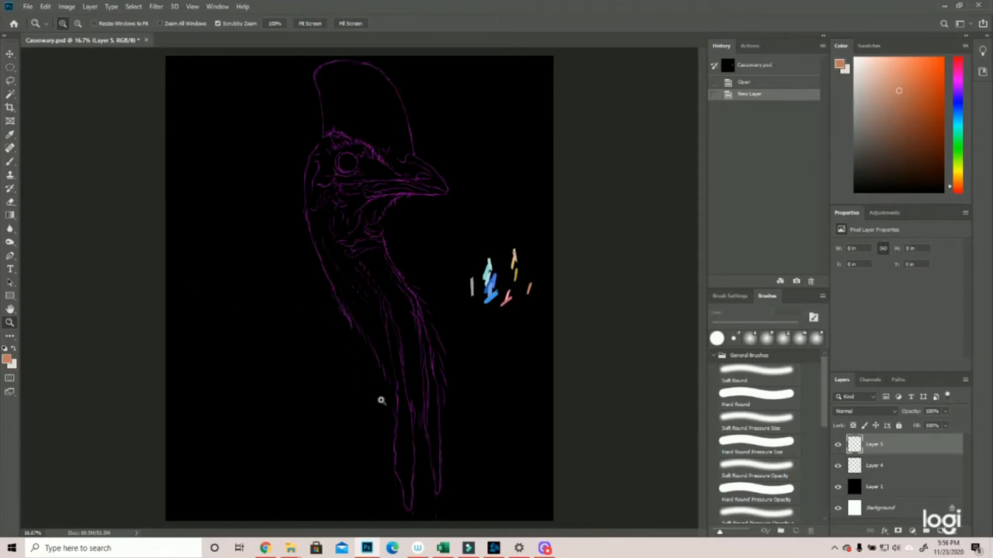
mouse_move(329, 276)
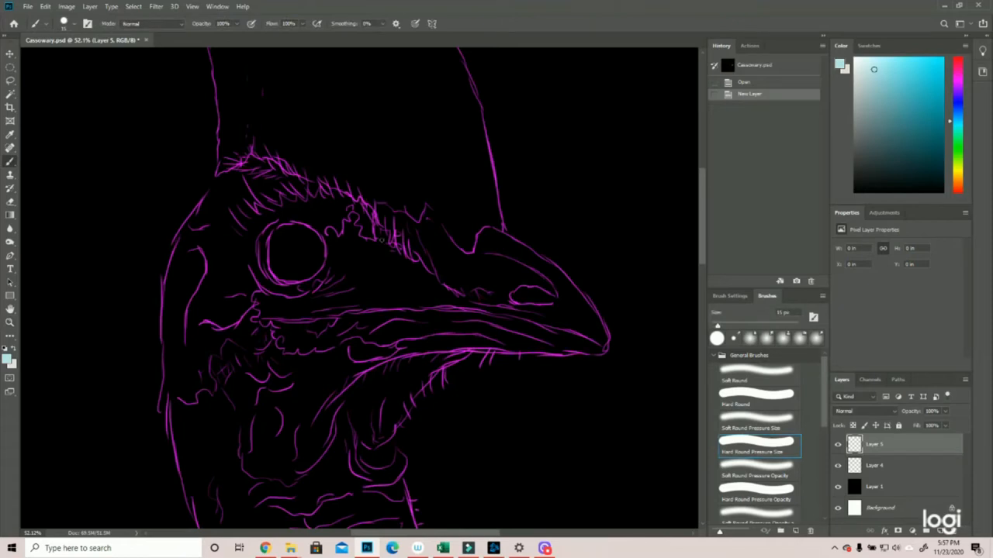
- Hatch fine pale feather strokes along the top of the head and crest base above the eye
left_click_drag(333, 233, 380, 240)
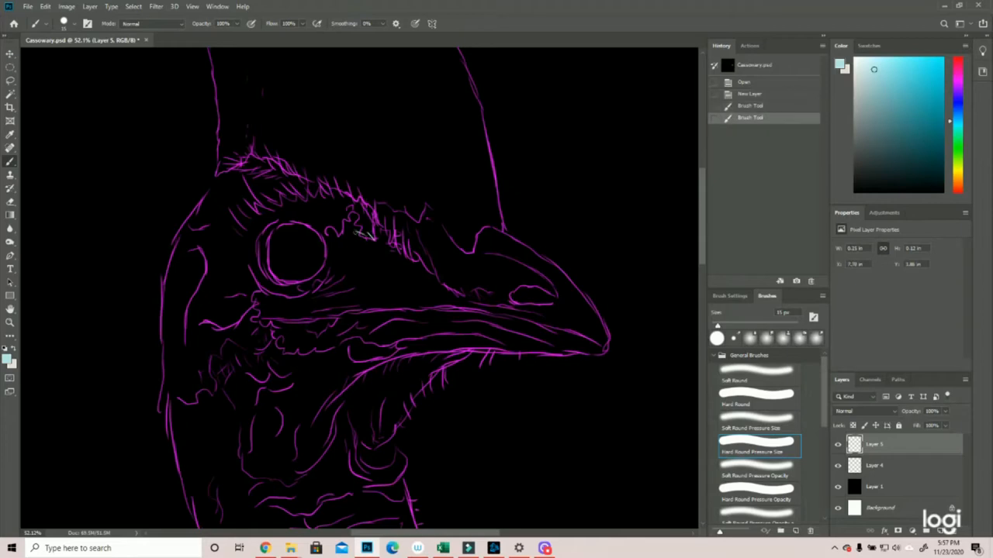
left_click_drag(365, 215, 357, 230)
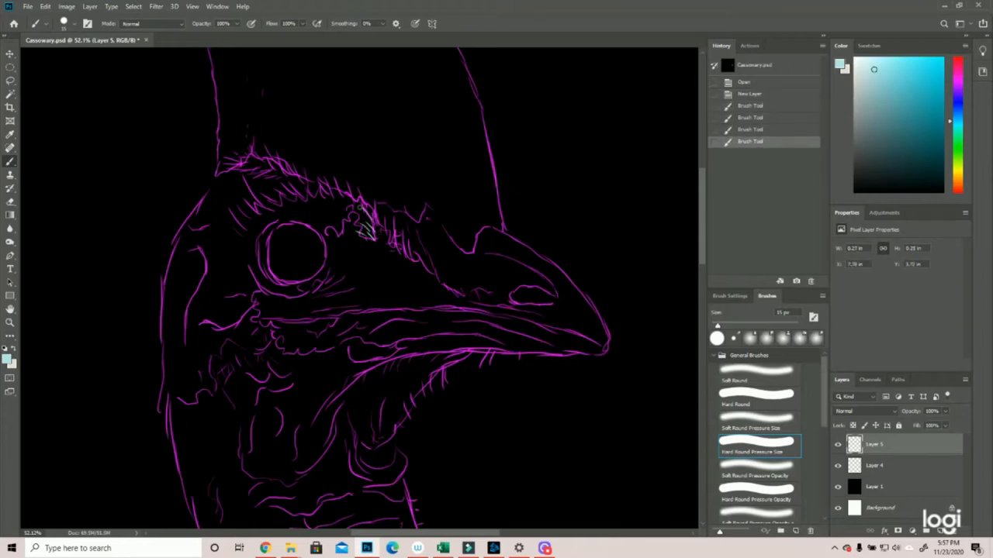
left_click_drag(369, 210, 360, 220)
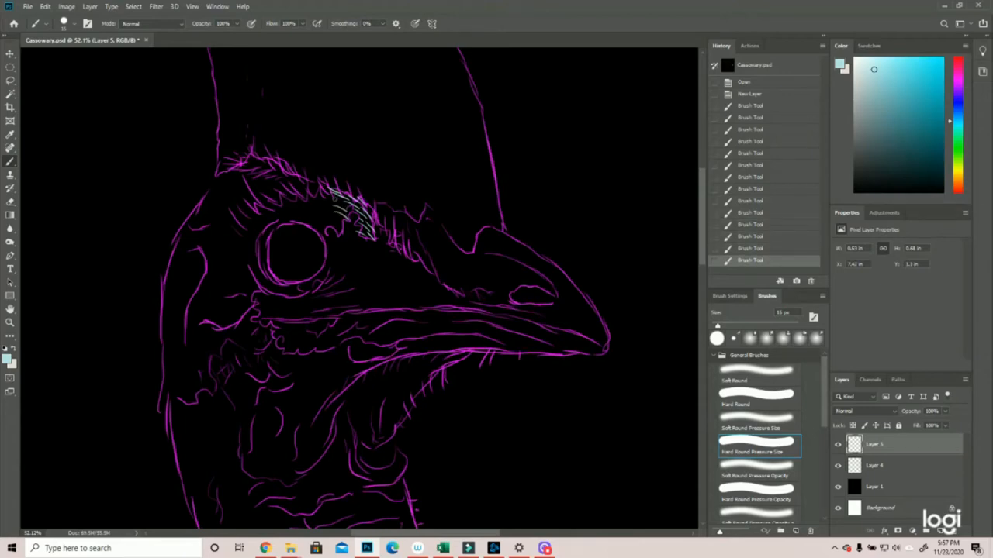
left_click_drag(334, 199, 354, 225)
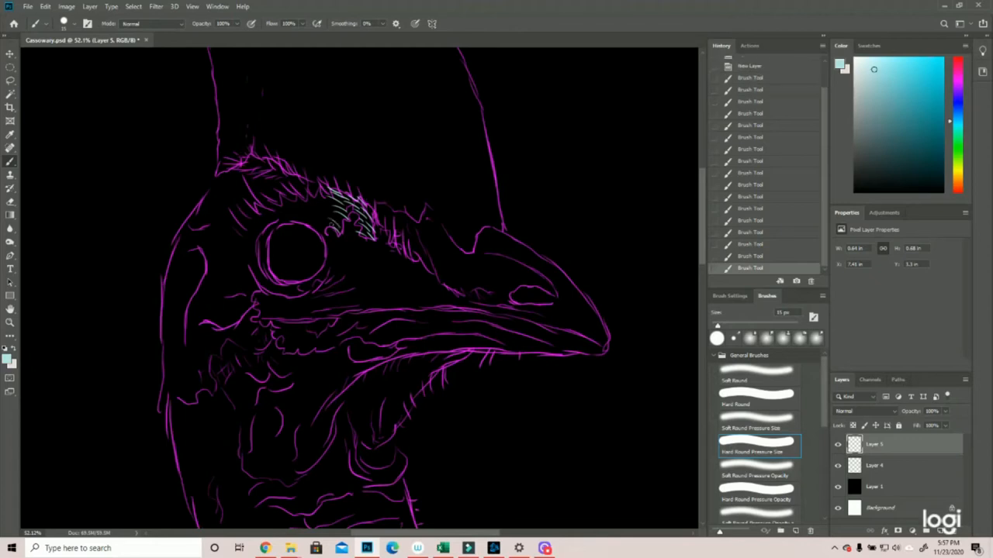
left_click_drag(302, 192, 338, 224)
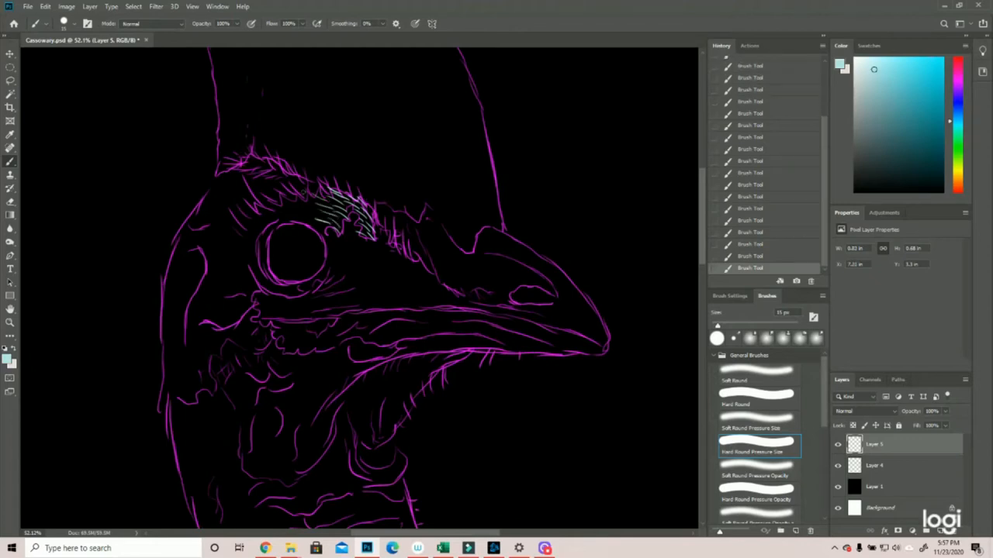
left_click_drag(298, 232, 326, 220)
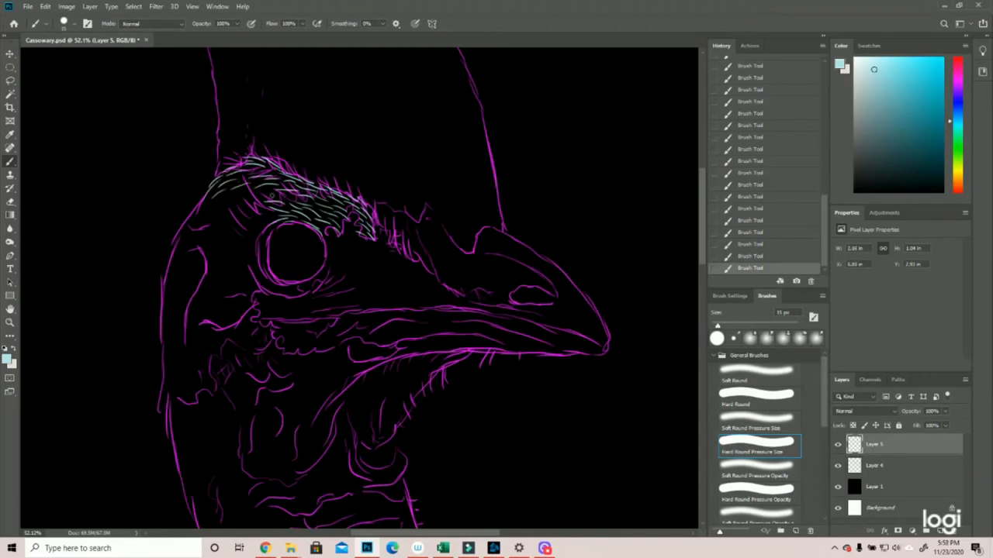
- Add pale feather hatching beside and in front of the eye and down the cheek
left_click(276, 217)
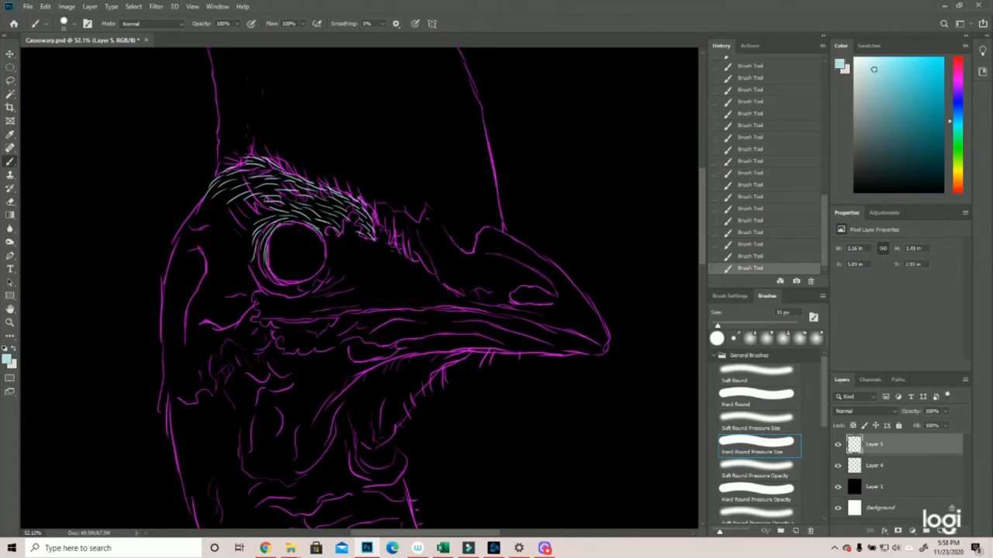
left_click_drag(236, 214, 267, 199)
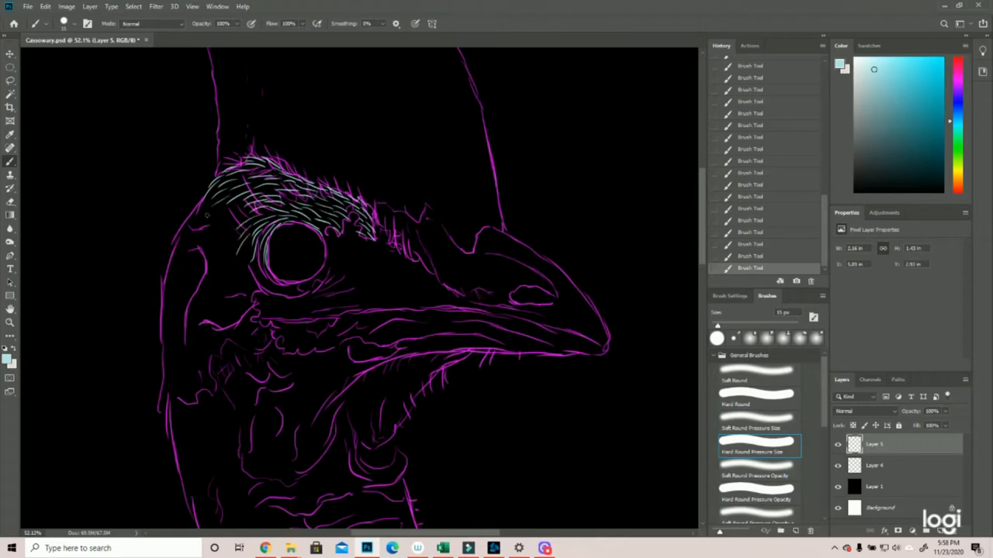
left_click_drag(217, 225, 249, 209)
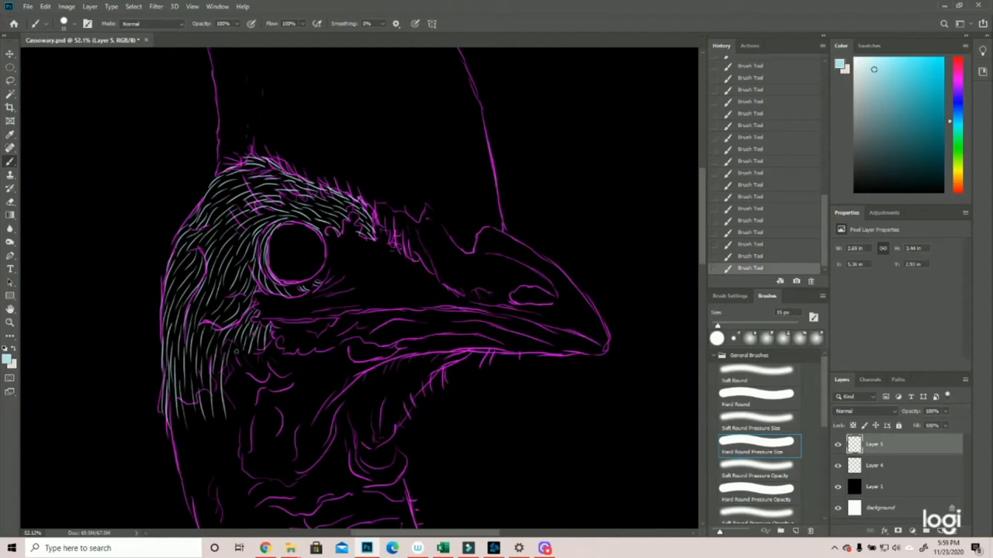
left_click_drag(235, 349, 235, 403)
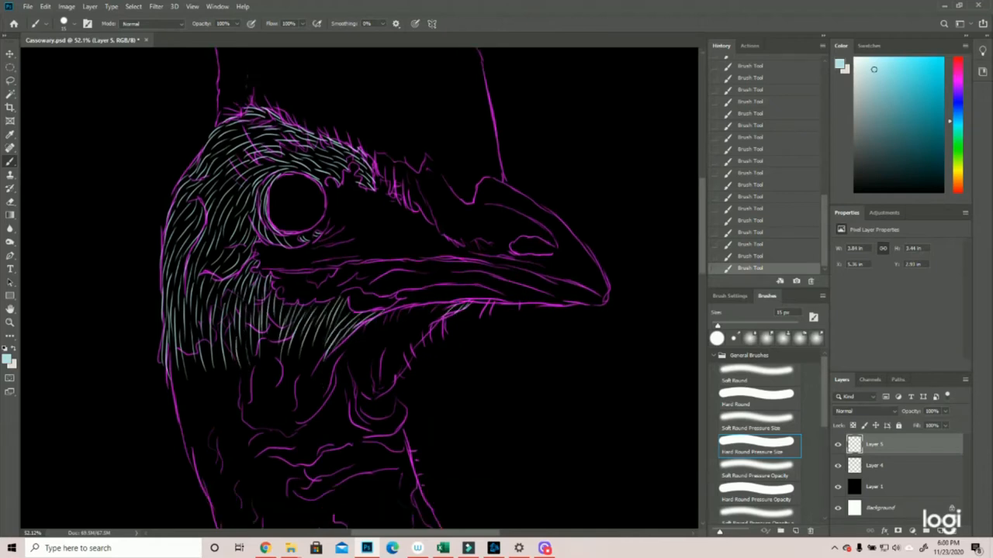
- Paint thin blue feather strokes down the neck, then bring up the colour chooser
left_click(431, 314)
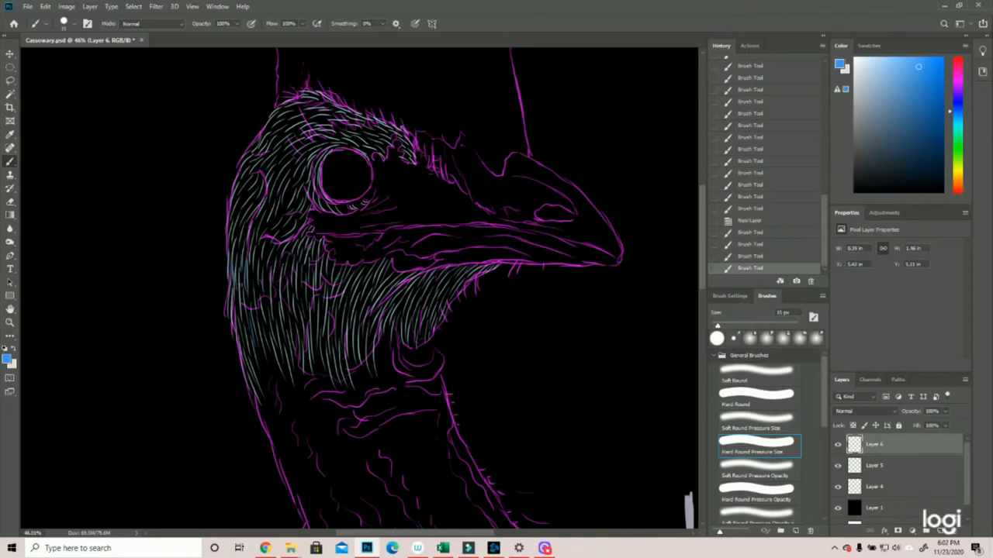
left_click_drag(249, 256, 264, 326)
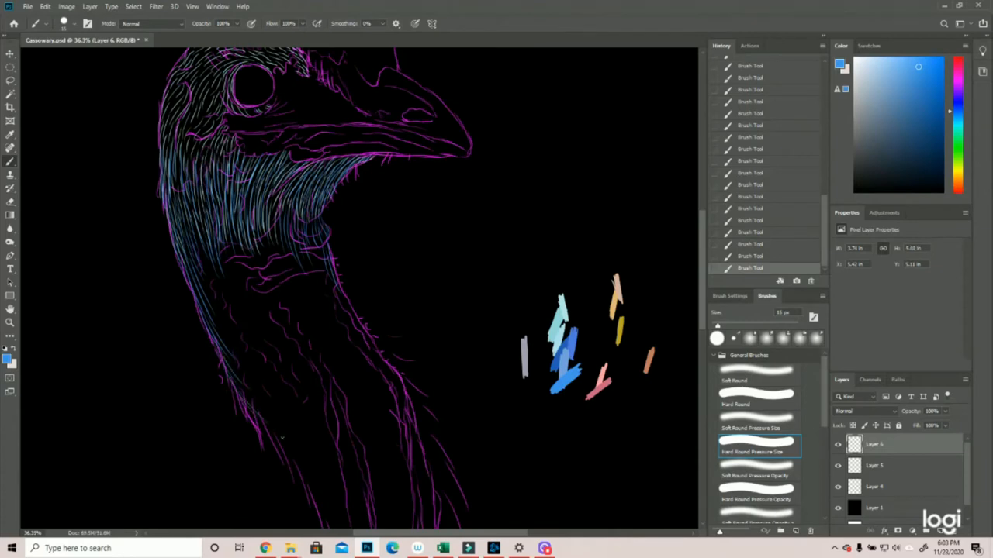
scroll("down", 3)
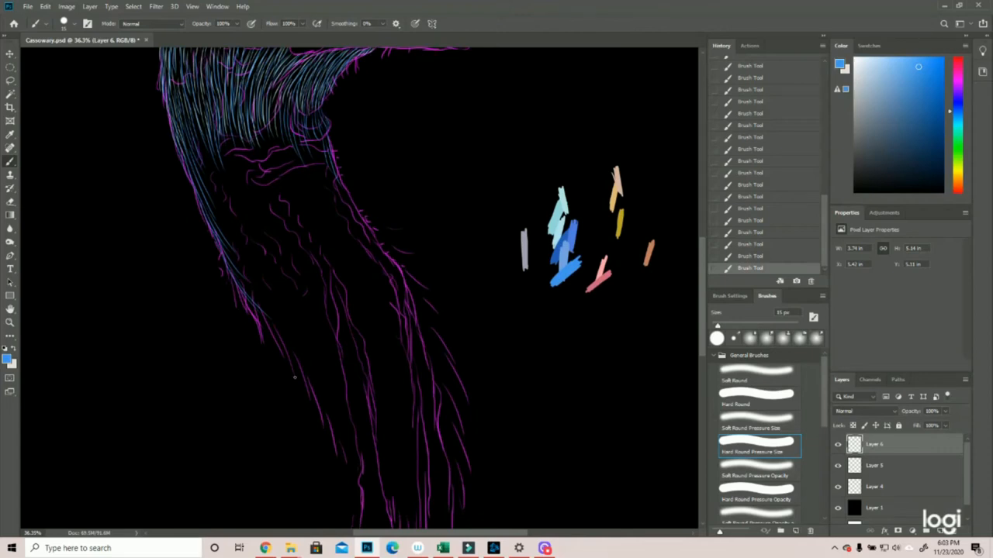
mouse_move(326, 397)
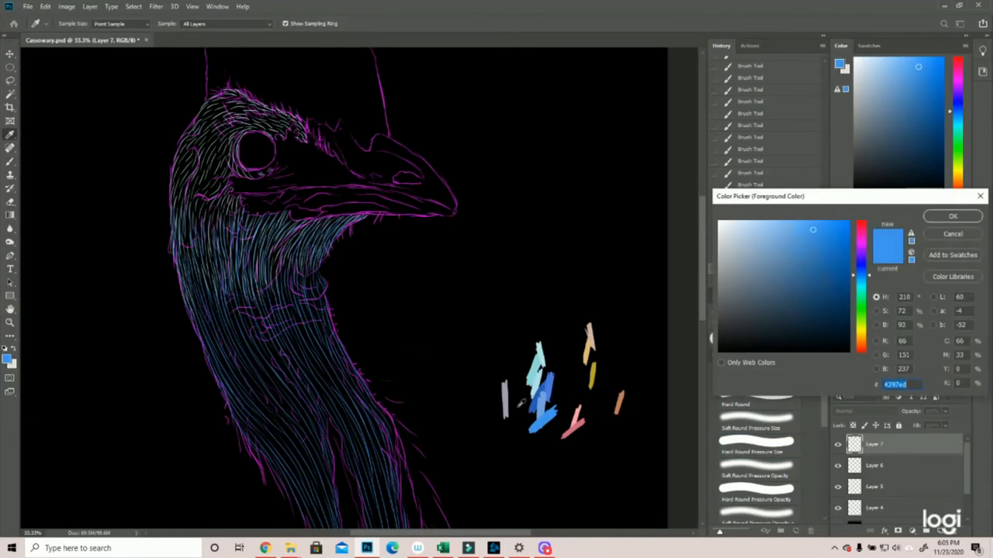
- Paint darker magenta feather hatching over the face and around the eye
left_click(953, 216)
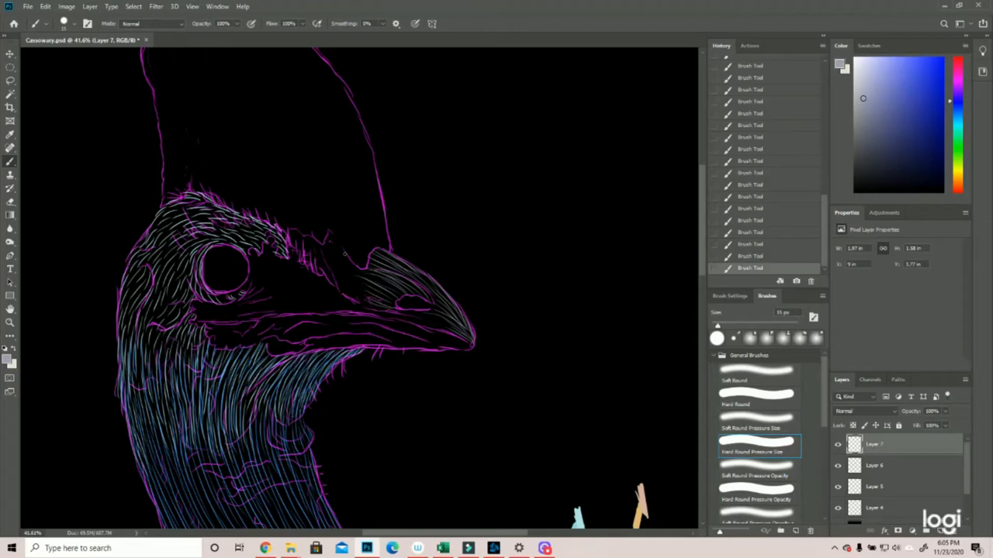
left_click_drag(333, 233, 379, 279)
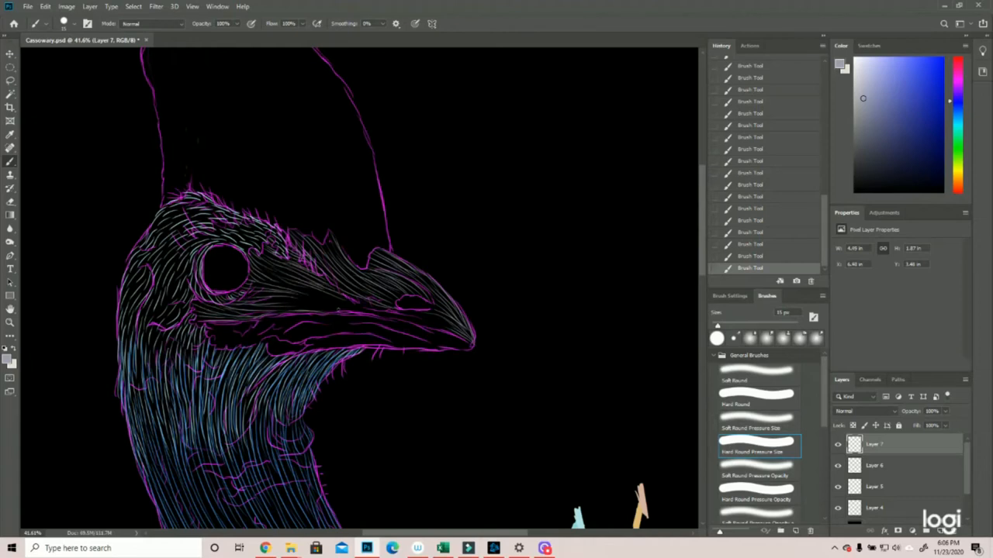
left_click_drag(267, 308, 360, 308)
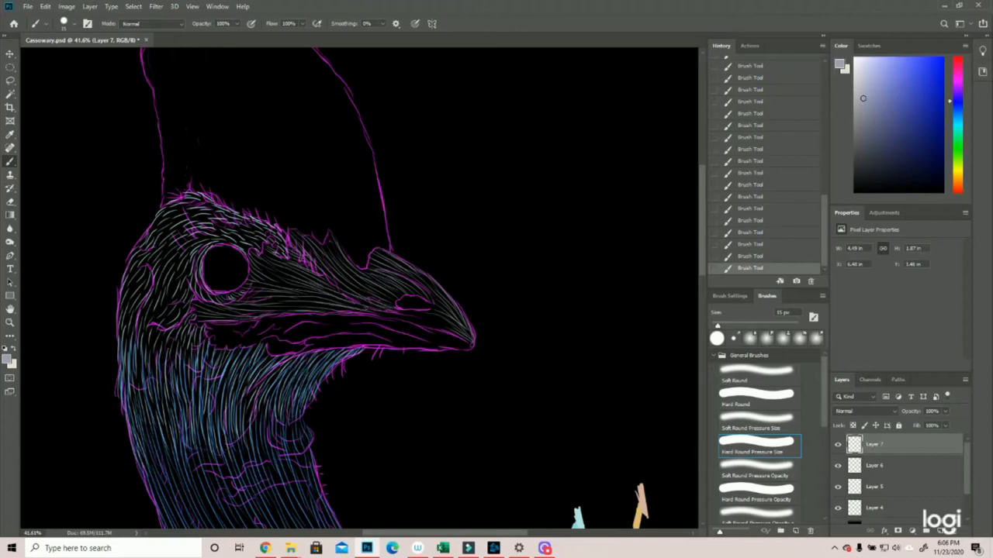
left_click_drag(364, 314, 462, 334)
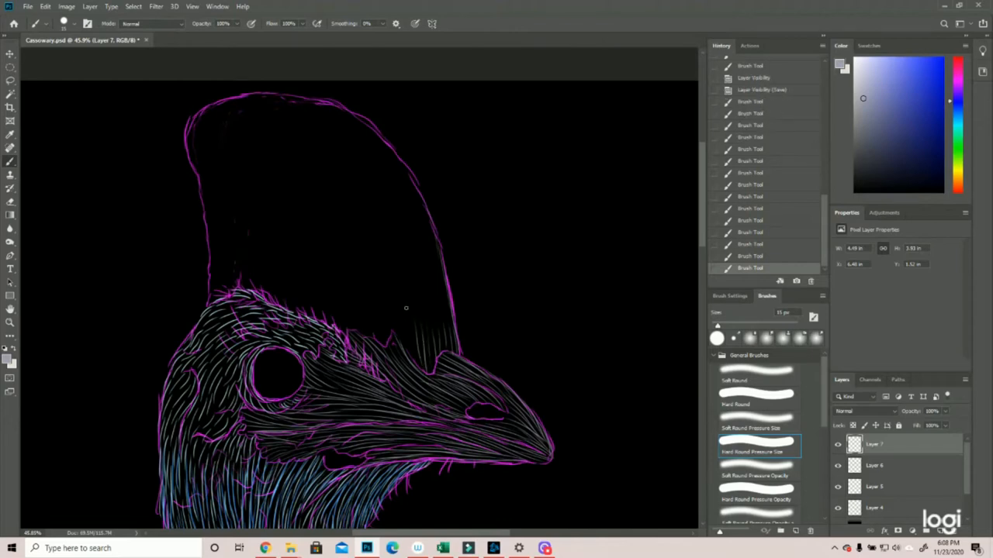
- Add feather strokes at the top of the head just below the crest
left_click_drag(435, 236, 442, 302)
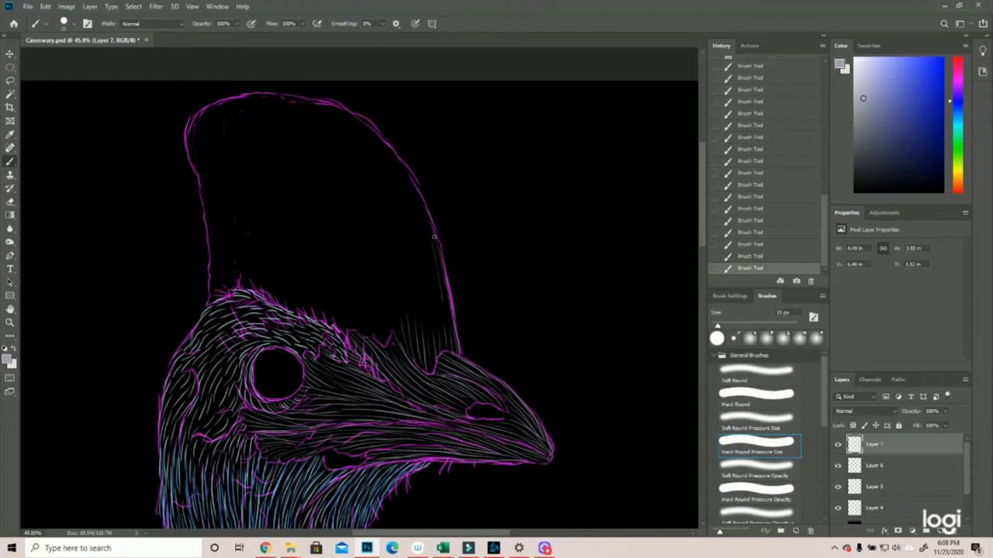
left_click_drag(434, 236, 427, 349)
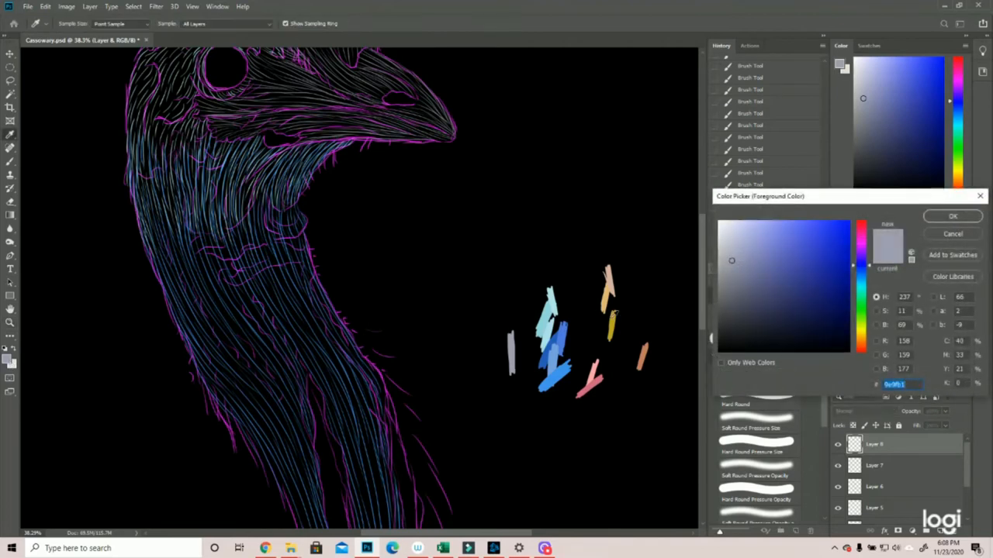
- Pick a reddish brown and run long warm strokes down the middle of the neck
left_click(953, 217)
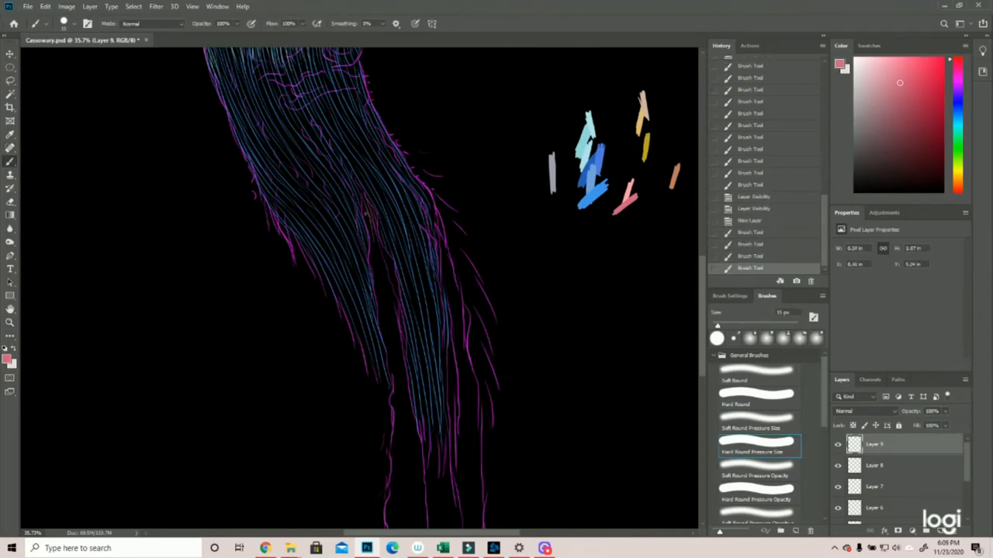
left_click_drag(369, 217, 391, 292)
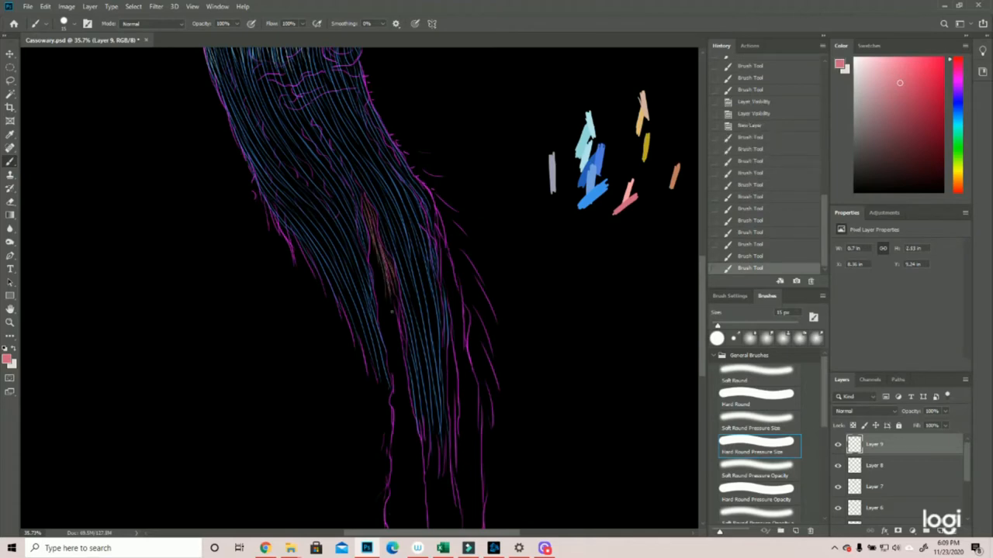
left_click_drag(371, 248, 391, 314)
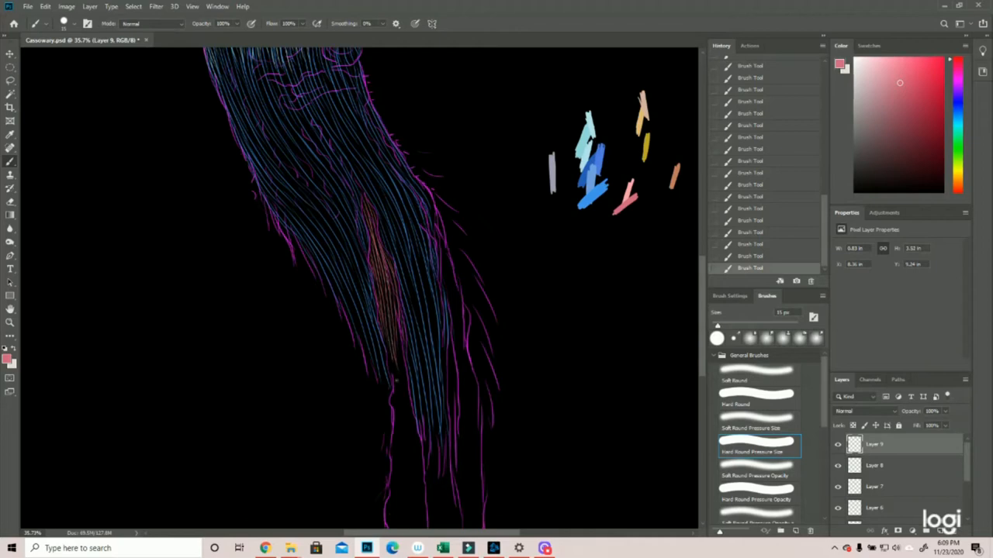
left_click_drag(396, 325, 416, 458)
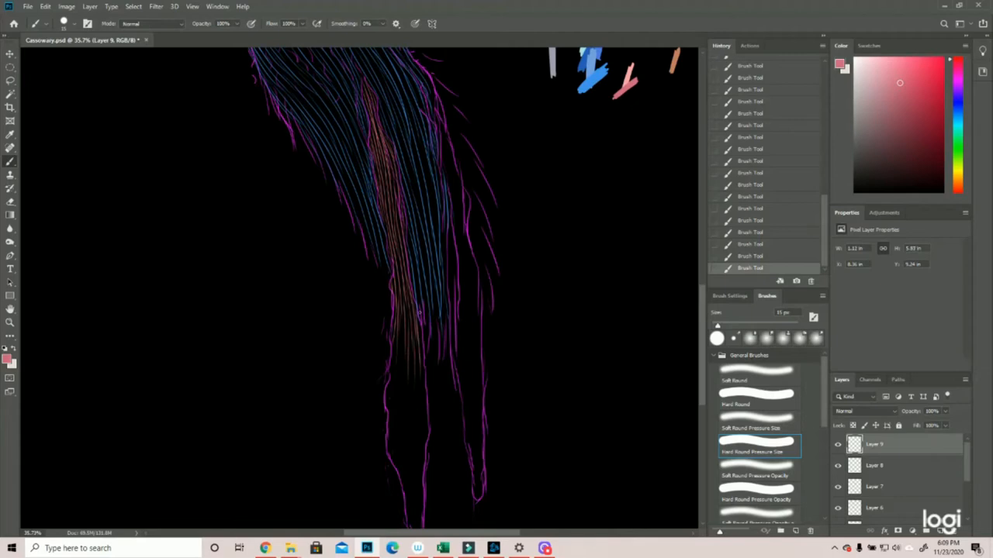
left_click_drag(418, 313, 413, 411)
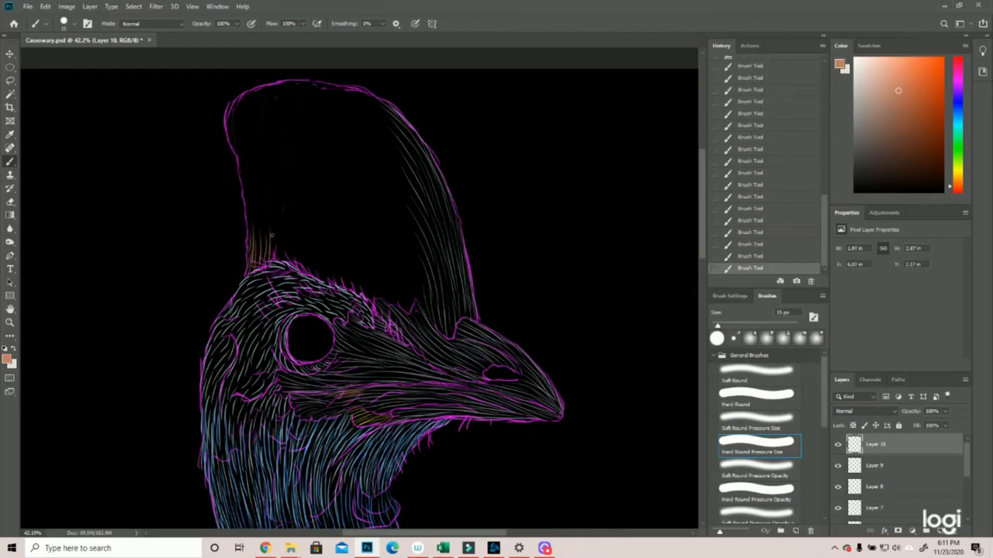
- Fill the crest with fine brown hair-like lines running from its base toward the tip
left_click_drag(272, 236, 366, 262)
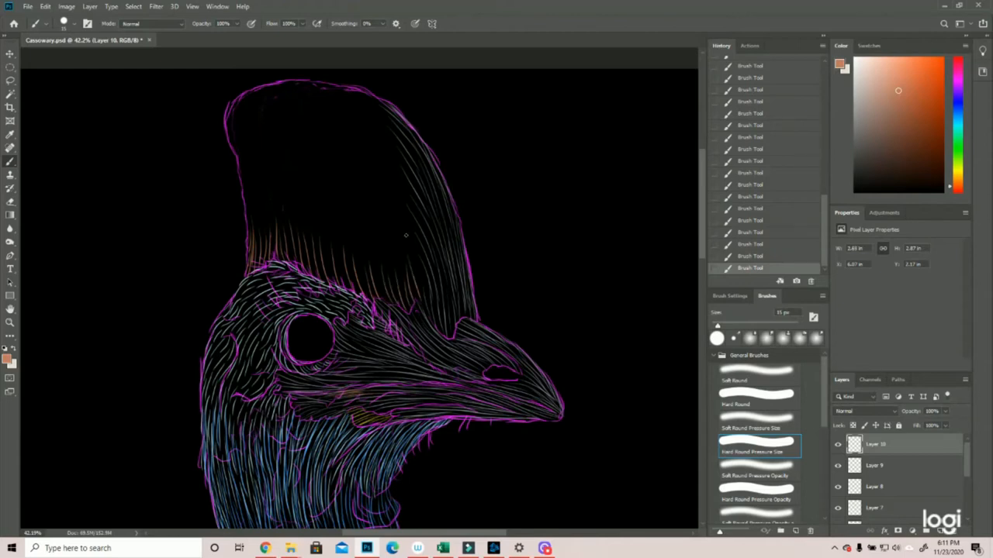
left_click_drag(407, 236, 425, 292)
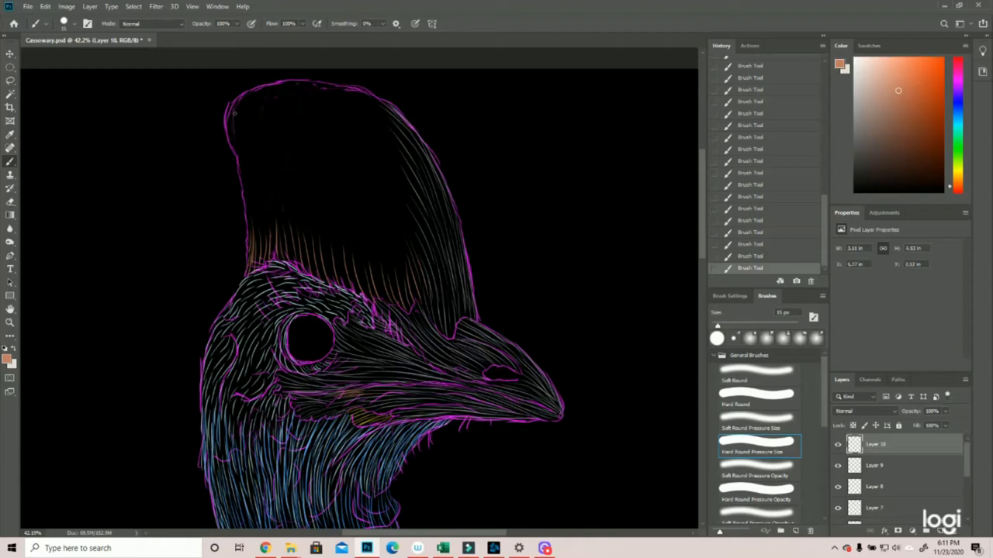
left_click_drag(235, 115, 242, 177)
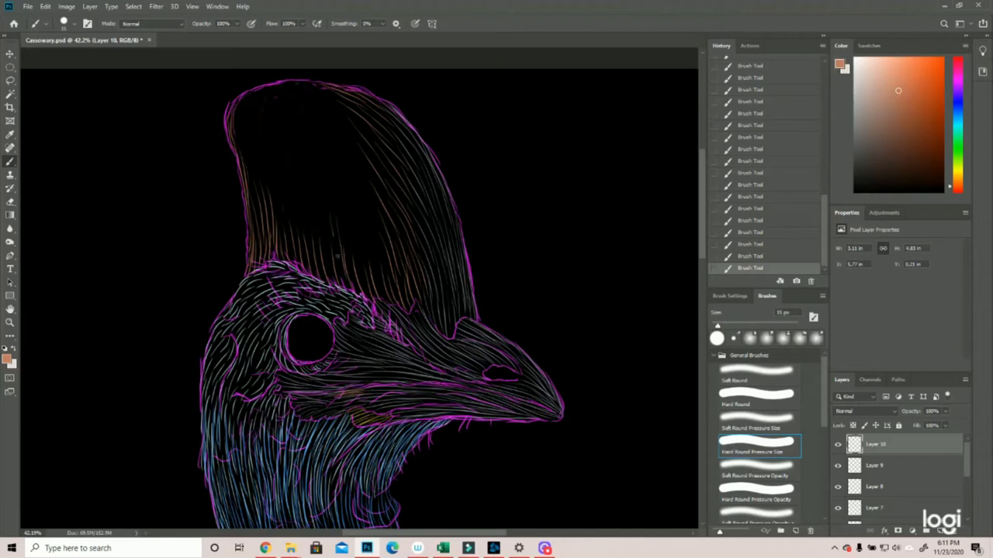
left_click_drag(333, 217, 375, 287)
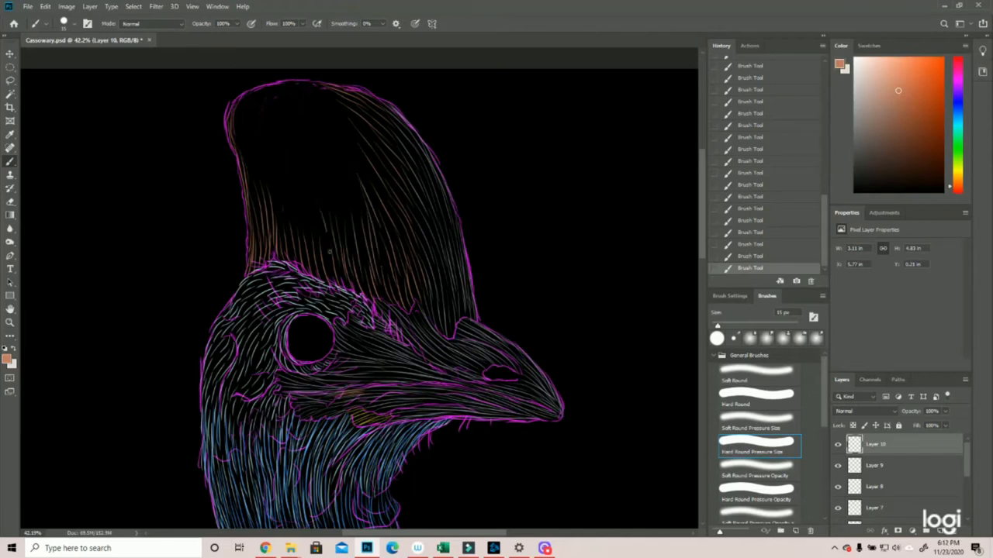
left_click_drag(342, 187, 329, 256)
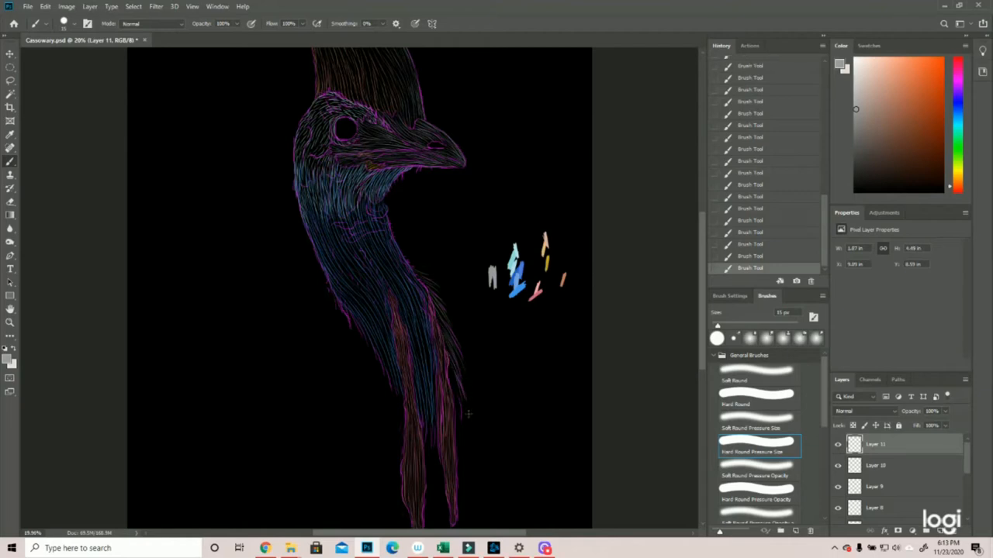
- Sketch loose wispy feather strokes along the lower body's left edge
left_click_drag(448, 364, 465, 415)
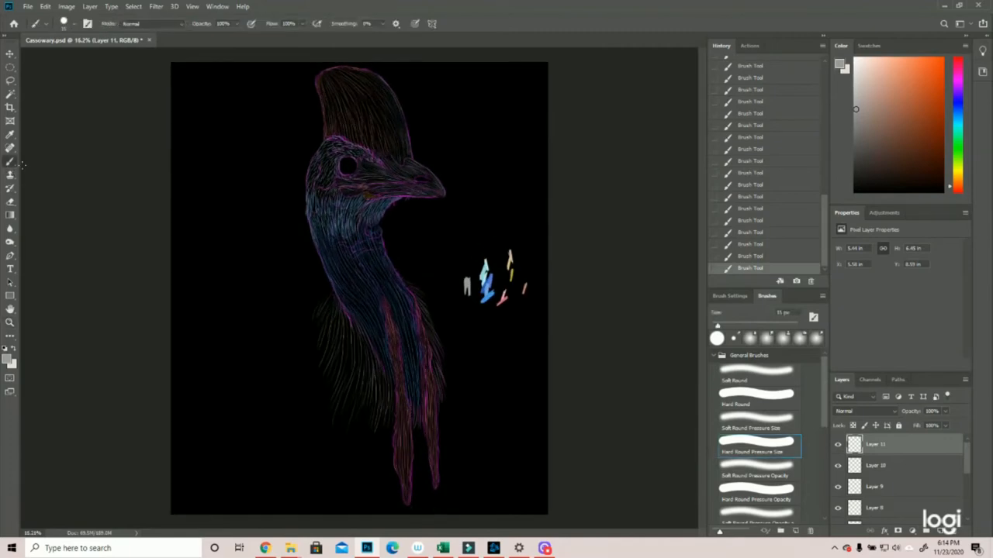
mouse_move(320, 301)
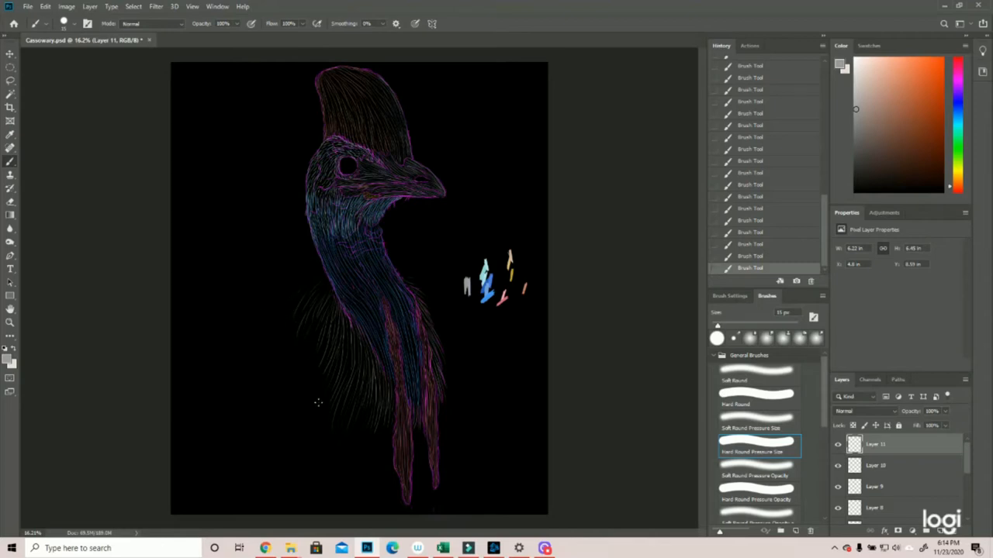
left_click_drag(271, 314, 317, 435)
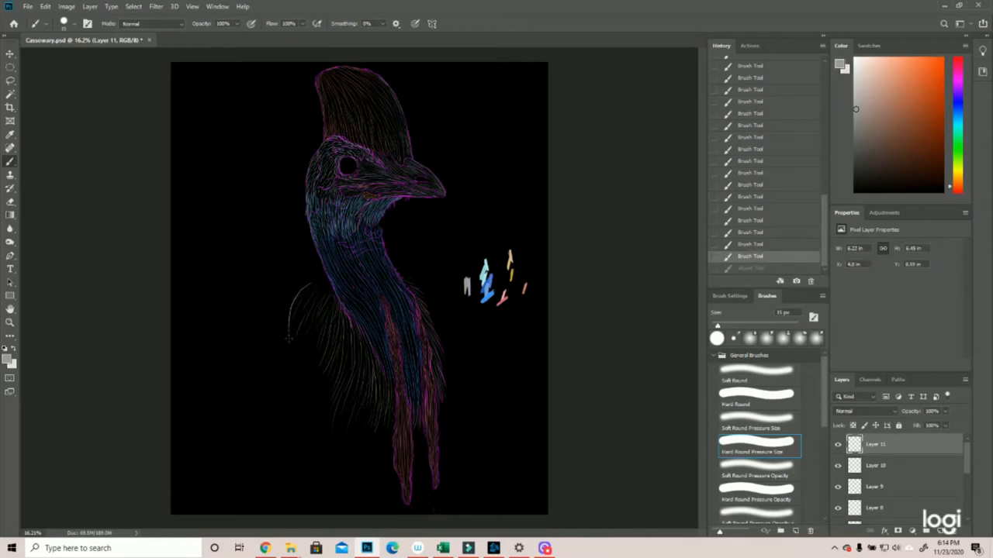
left_click_drag(289, 339, 357, 425)
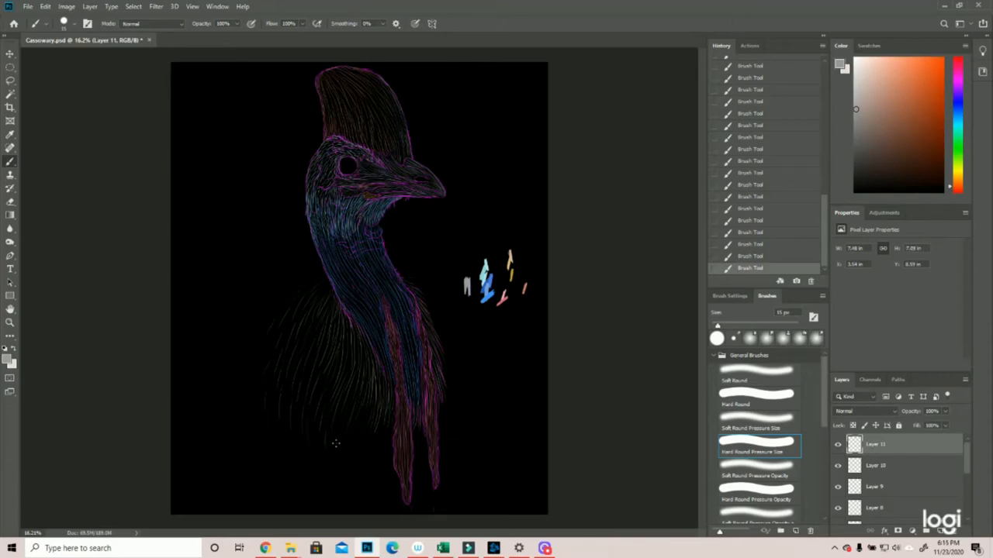
mouse_move(357, 431)
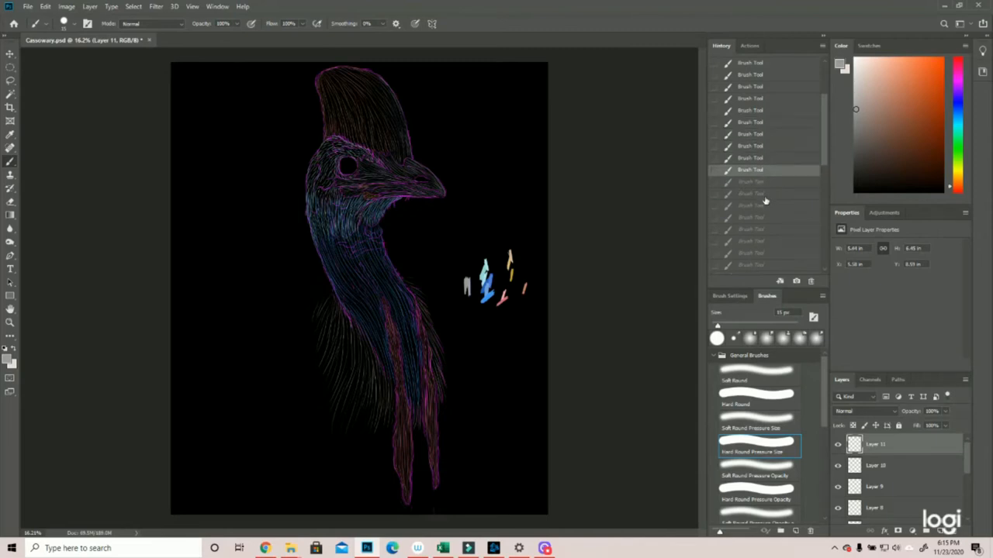
mouse_move(292, 314)
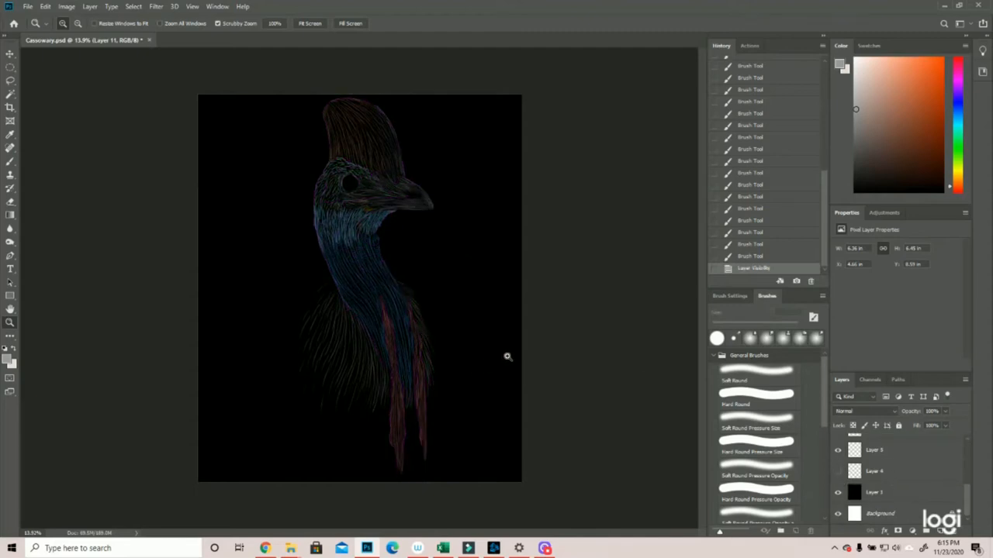
mouse_move(348, 344)
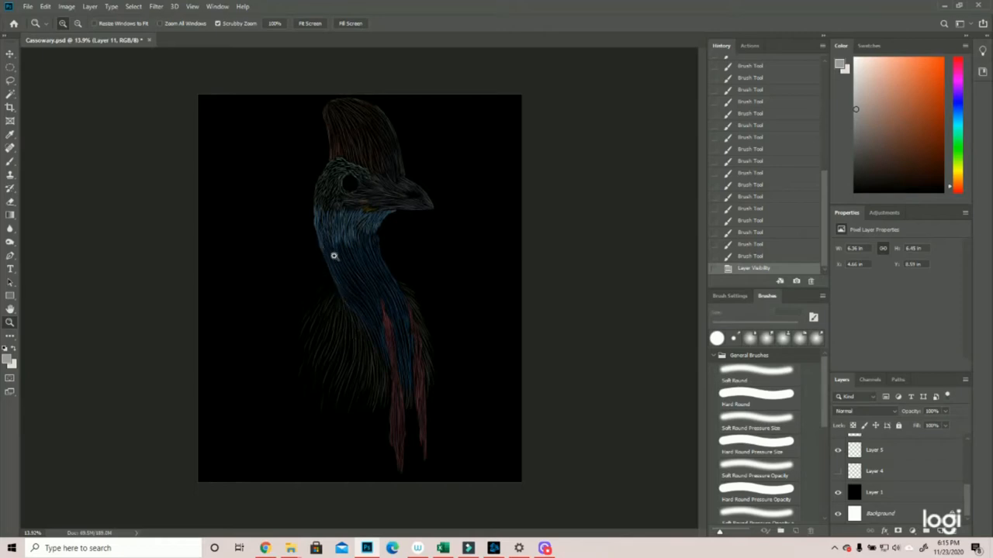
mouse_move(639, 386)
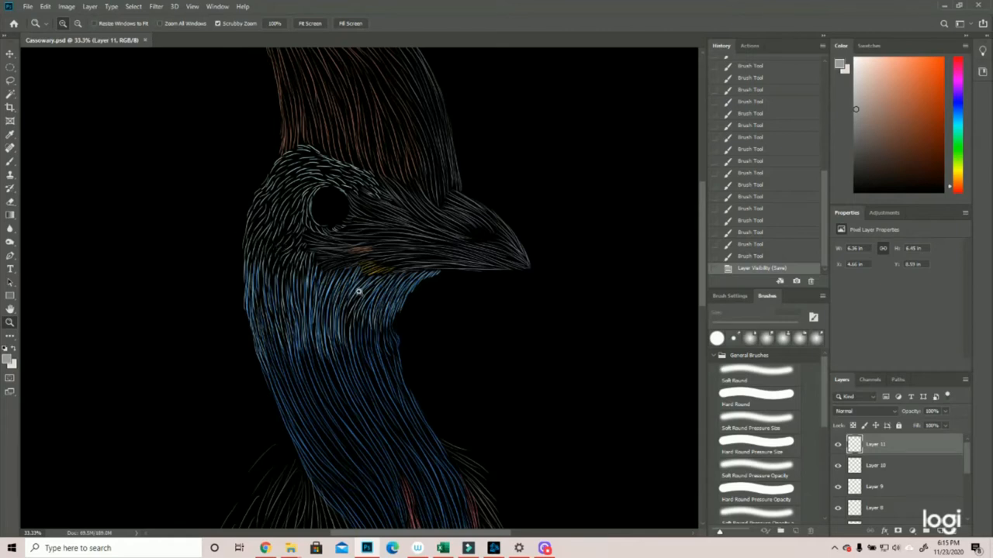
mouse_move(385, 329)
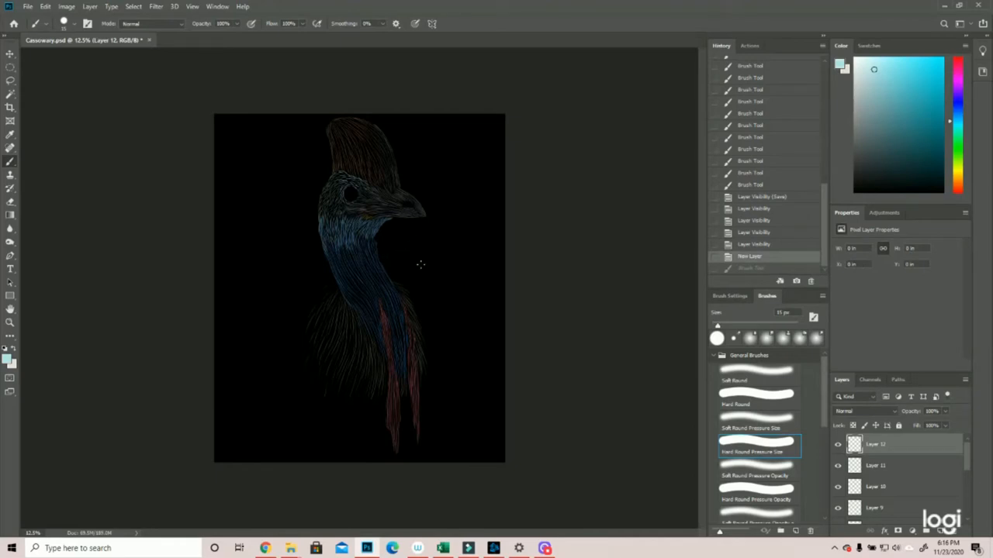
mouse_move(438, 283)
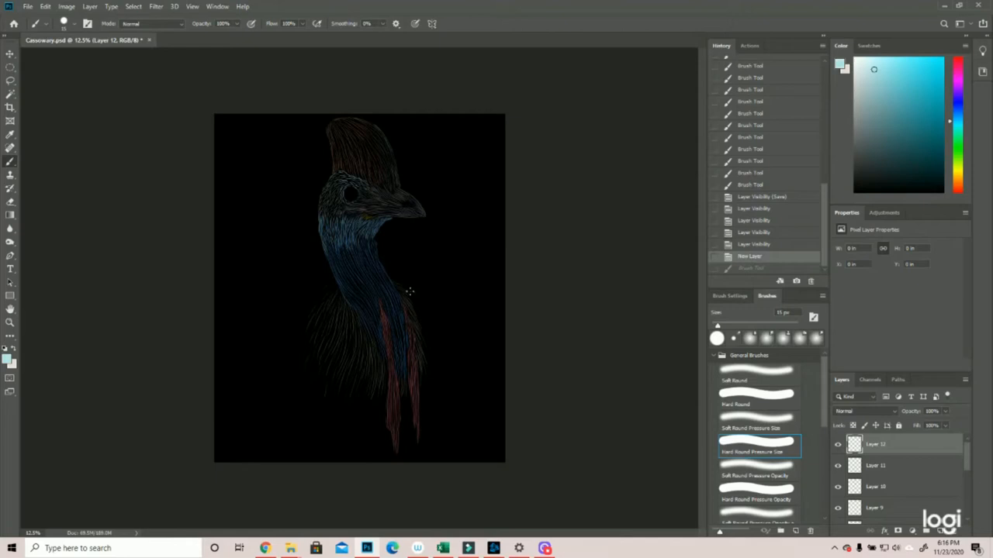
mouse_move(406, 301)
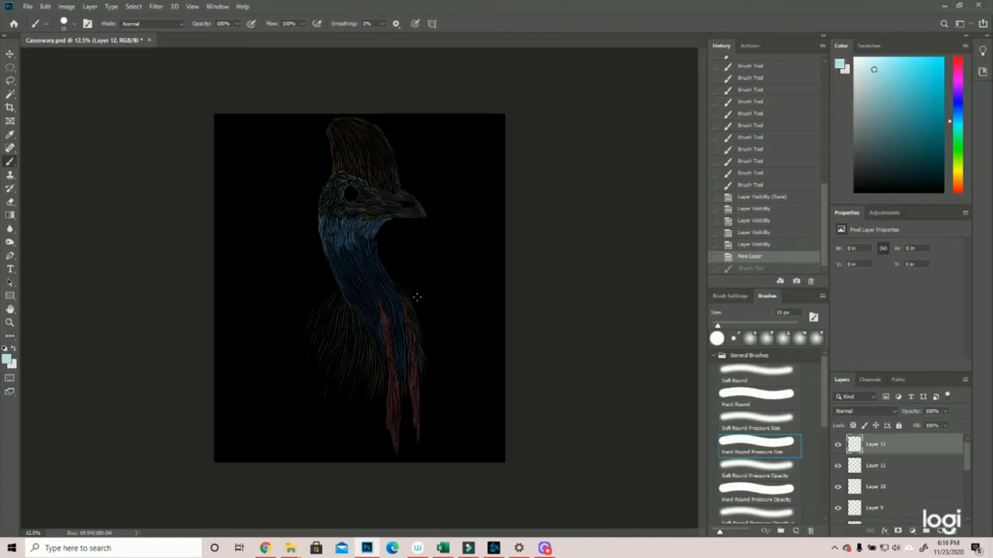
mouse_move(424, 288)
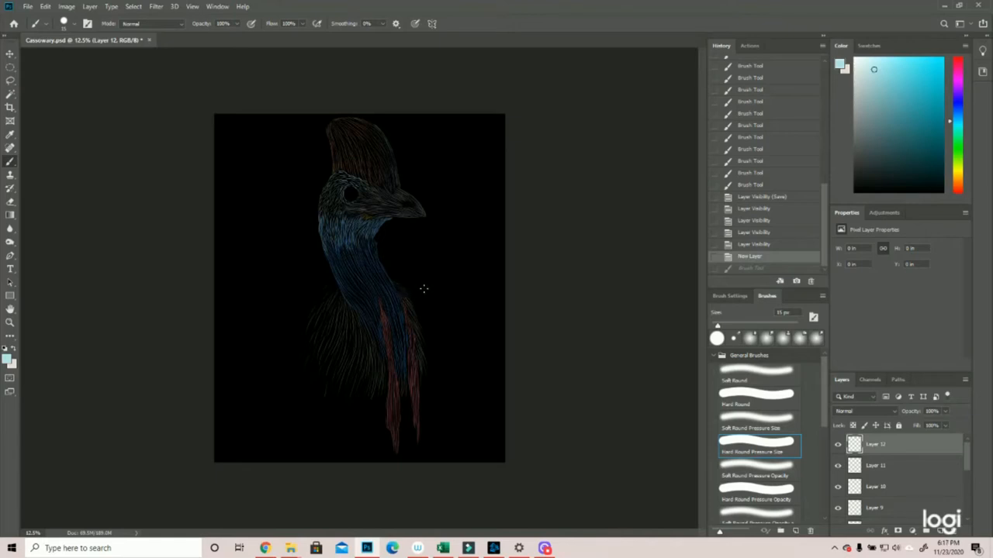
mouse_move(464, 308)
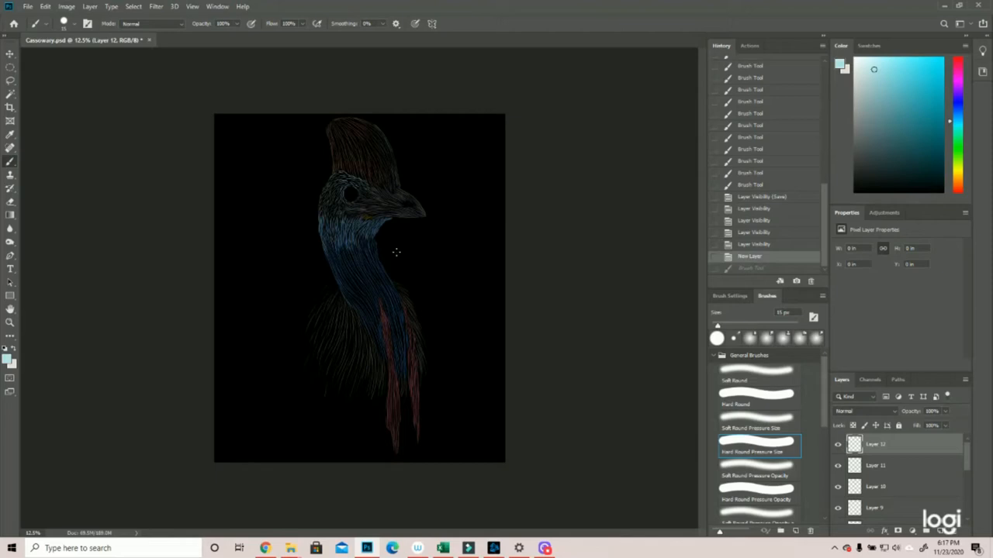
mouse_move(458, 259)
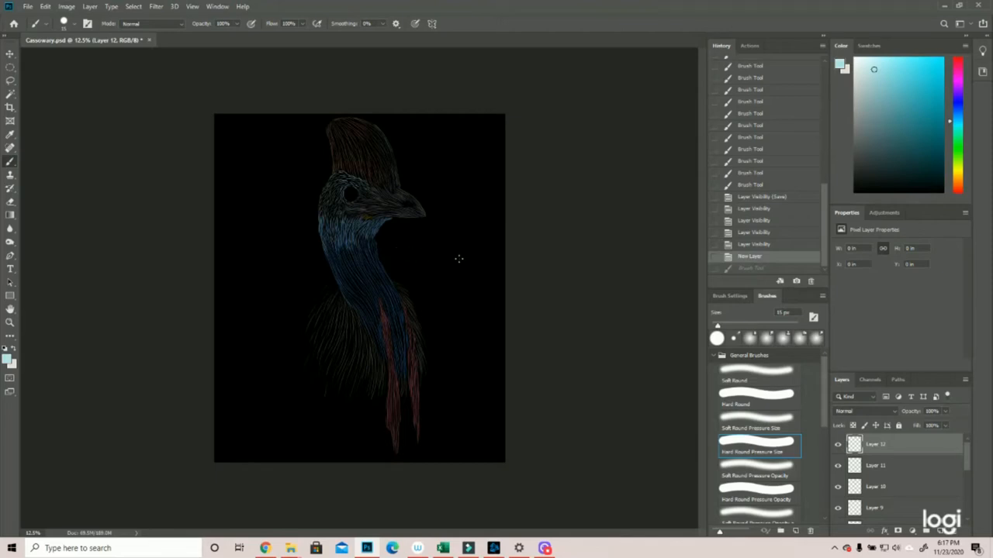
mouse_move(277, 154)
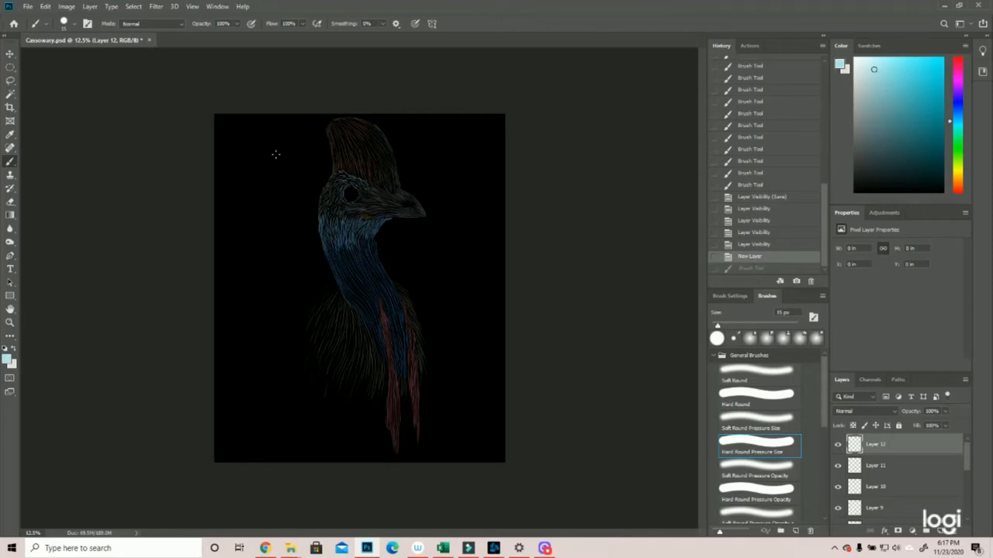
left_click_drag(264, 152, 298, 186)
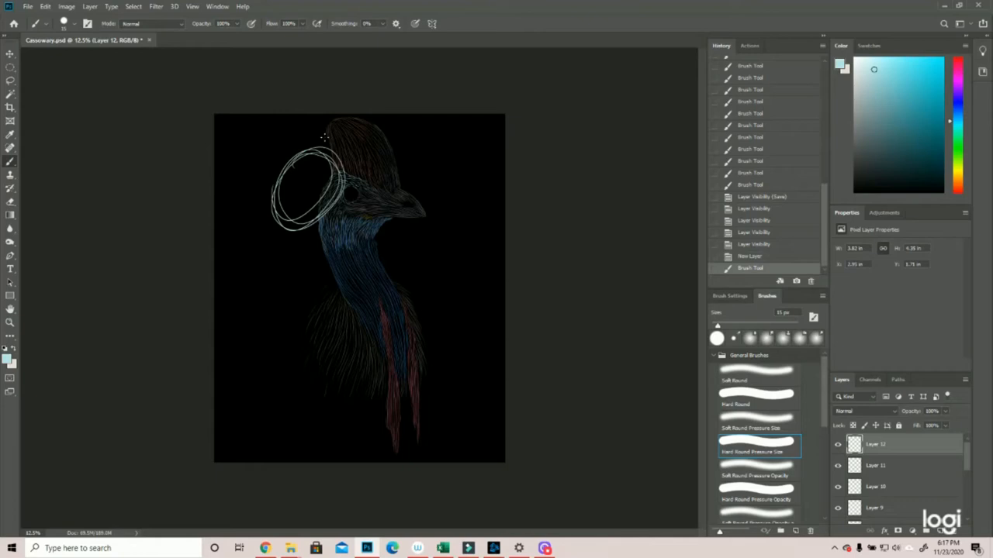
mouse_move(425, 160)
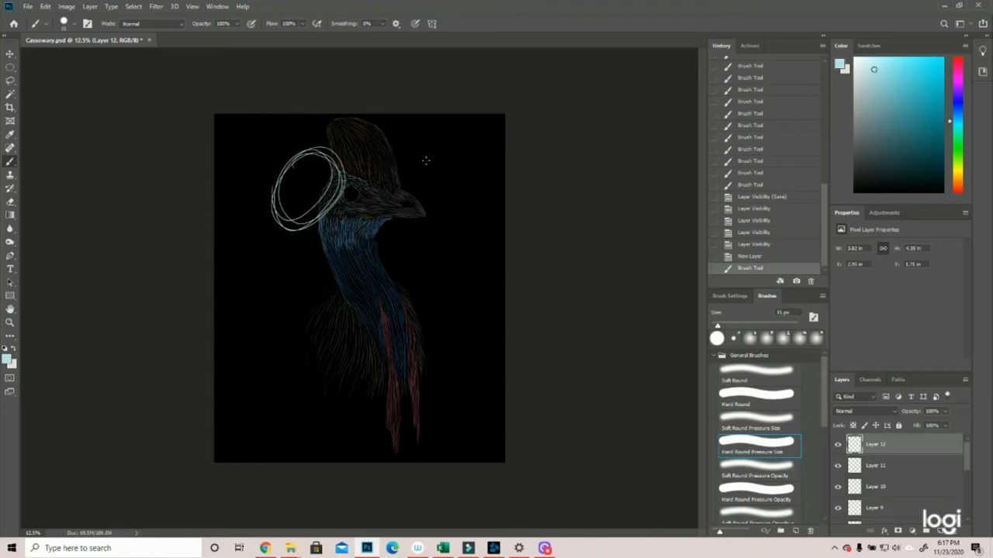
mouse_move(300, 185)
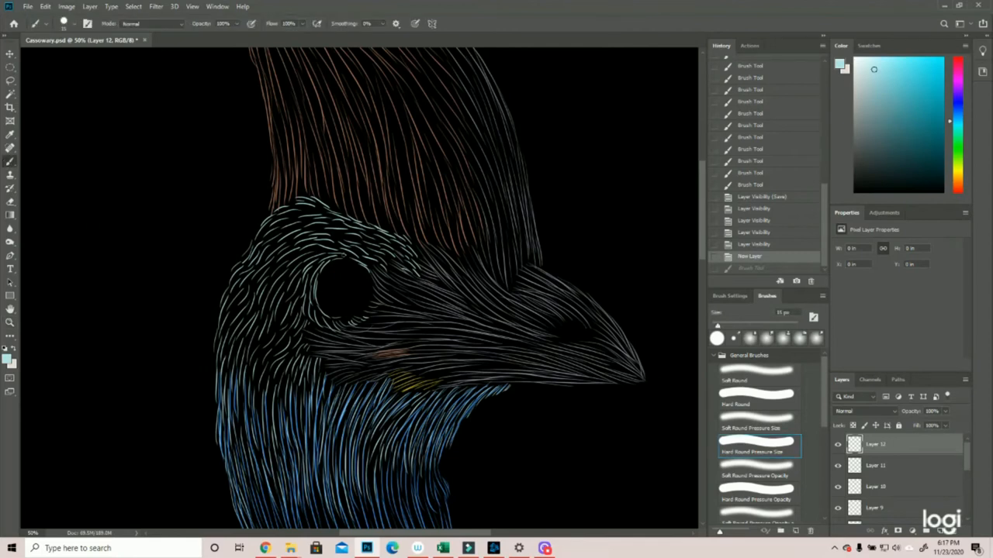
mouse_move(345, 258)
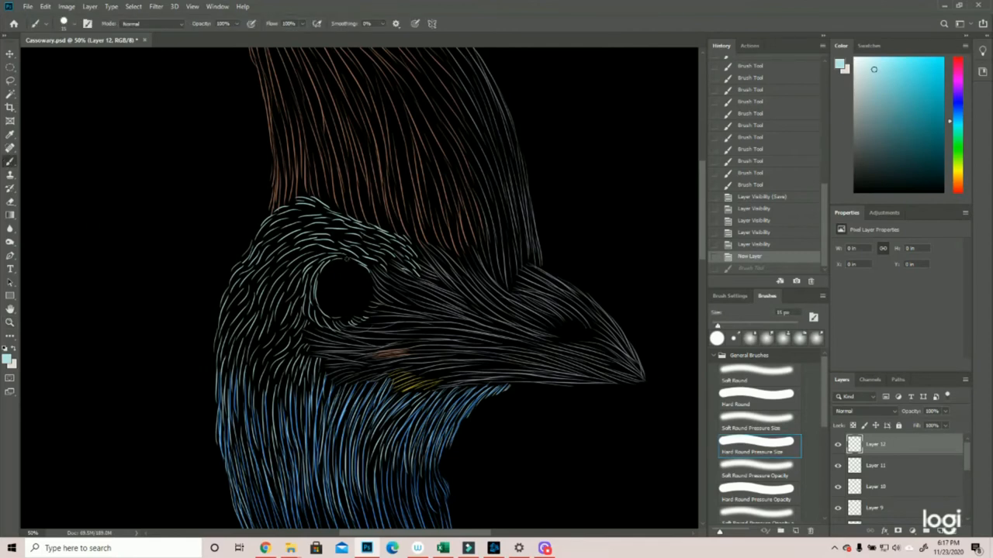
- Paint a thick pale bluish-white rim around the eye
left_click_drag(342, 256, 365, 276)
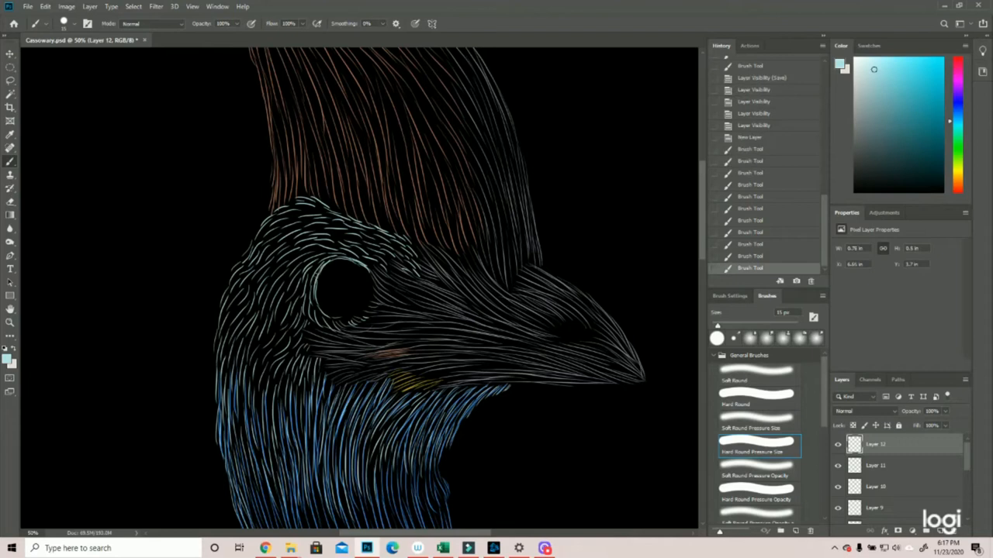
left_click_drag(317, 276, 342, 318)
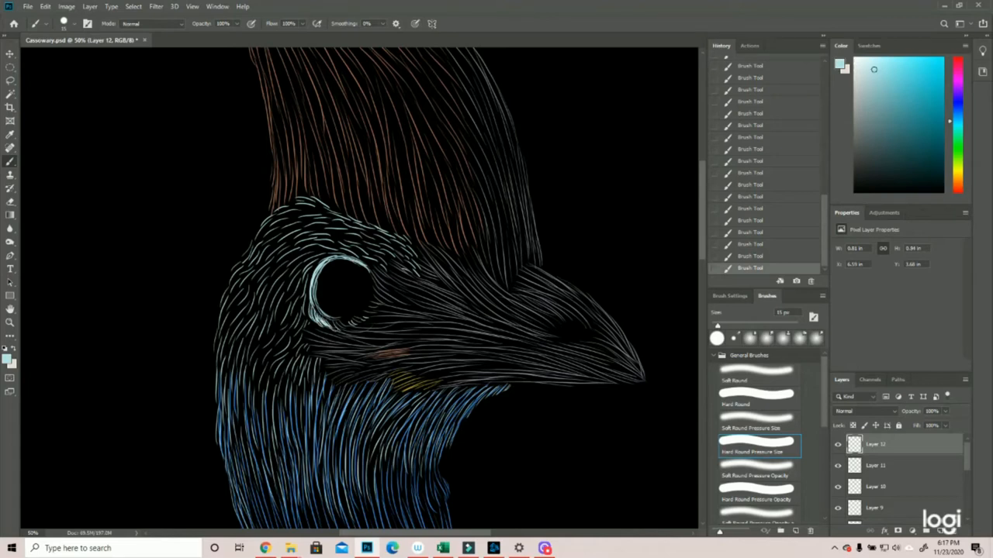
left_click_drag(326, 256, 341, 326)
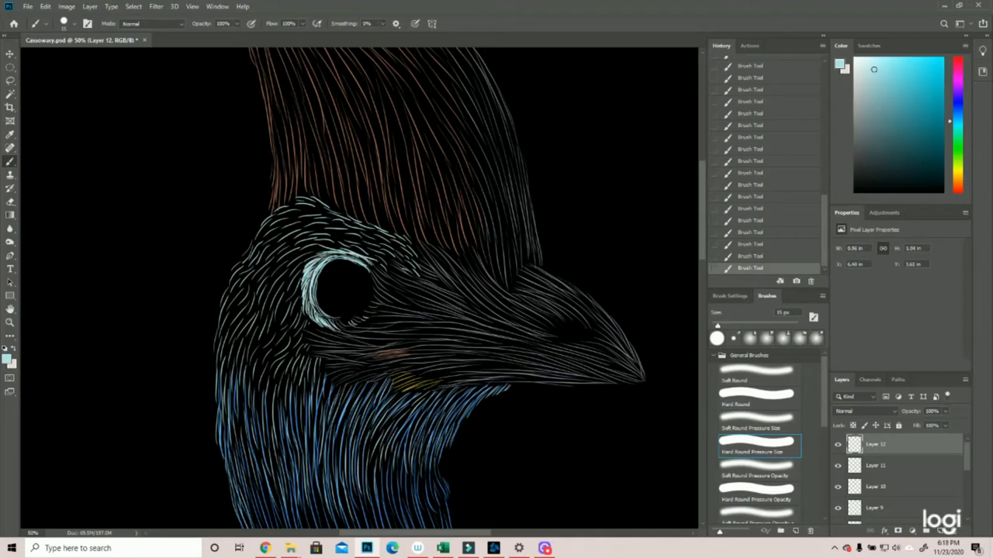
left_click_drag(280, 256, 326, 245)
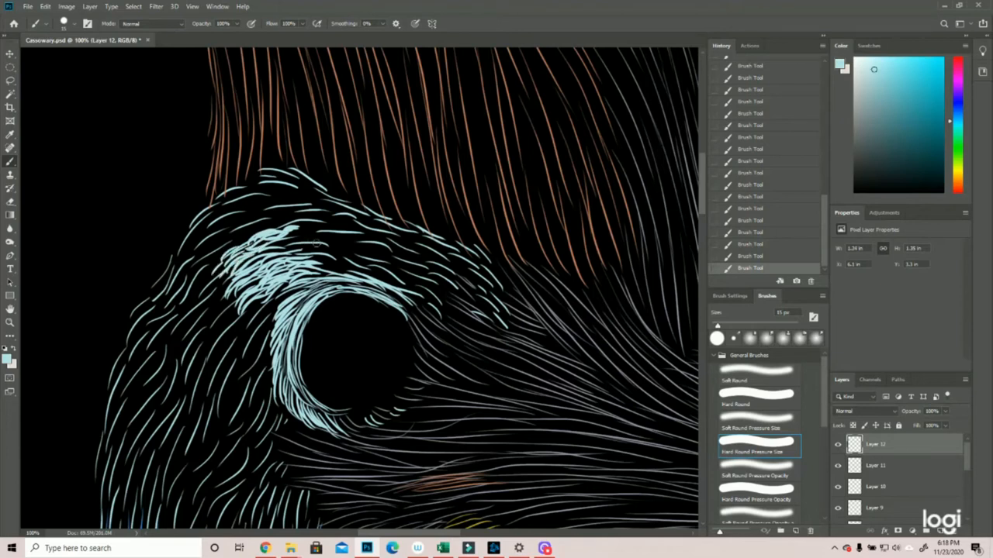
- Add a patch of pale feather strokes just above the eye
left_click(298, 240)
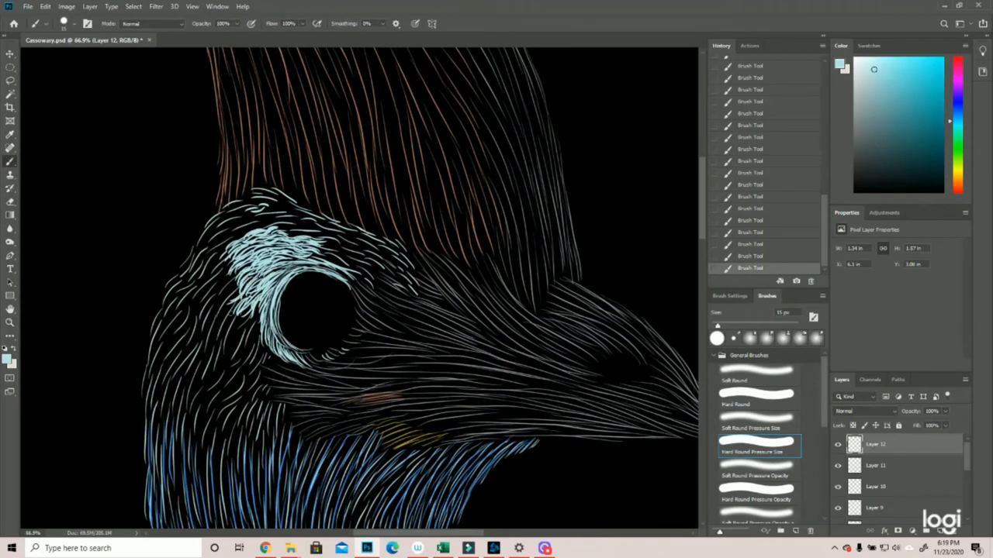
left_click_drag(233, 310, 256, 318)
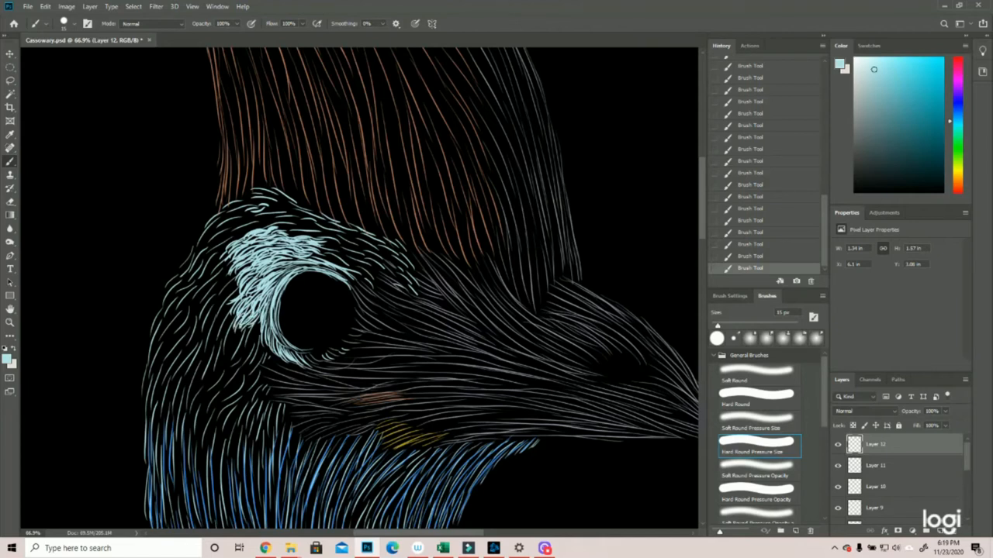
mouse_move(363, 375)
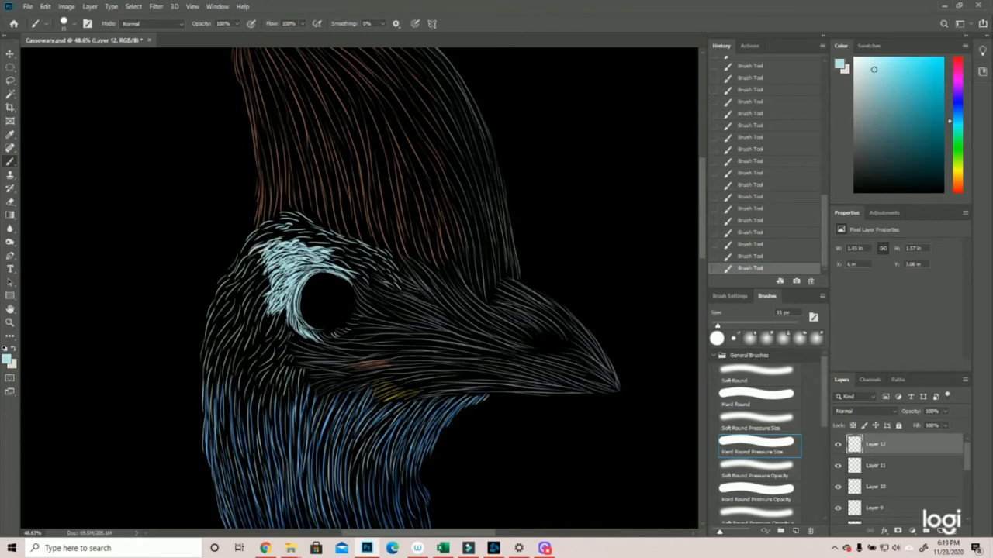
- Spread pale feather strokes across the crown and switch to a brighter blue for the neck
left_click(272, 245)
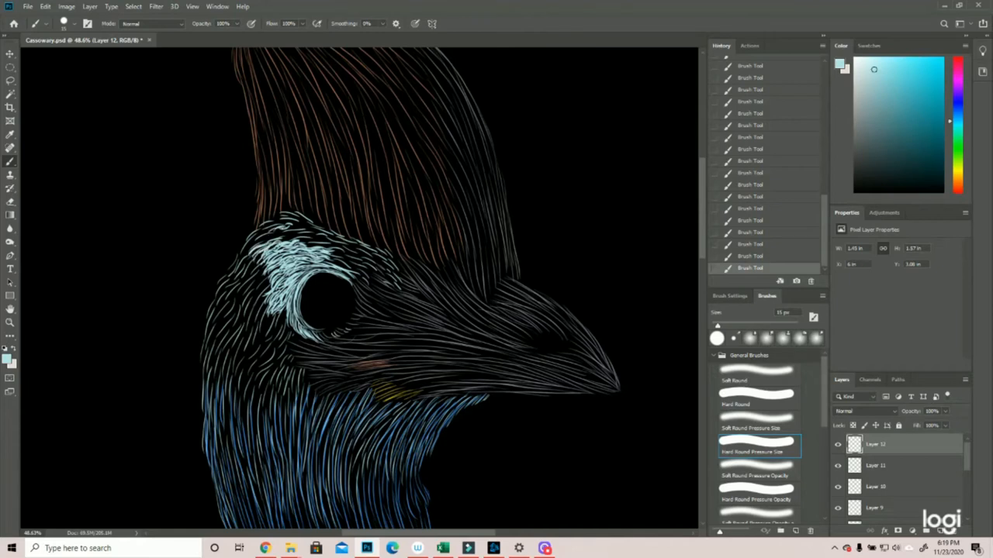
left_click(272, 233)
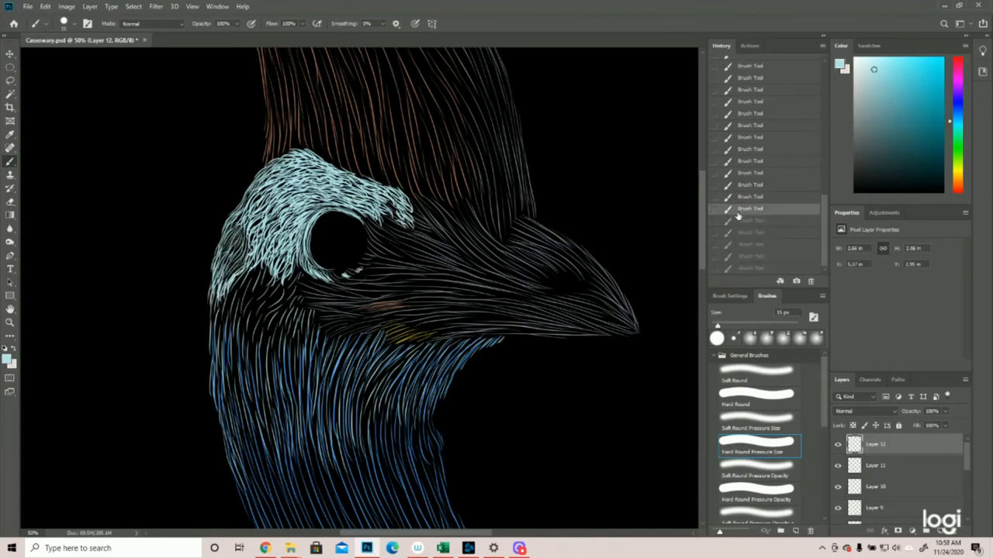
left_click_drag(248, 280, 287, 333)
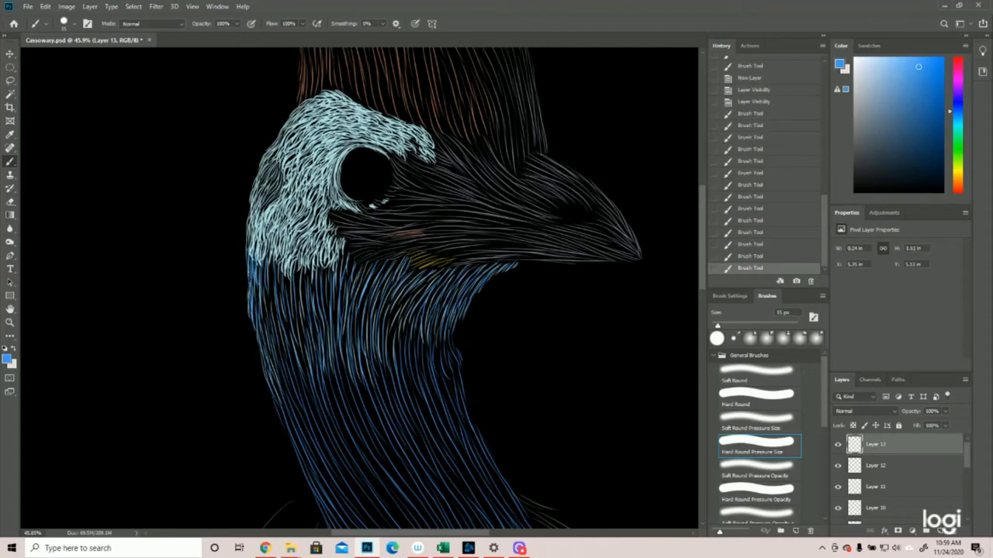
left_click(264, 271)
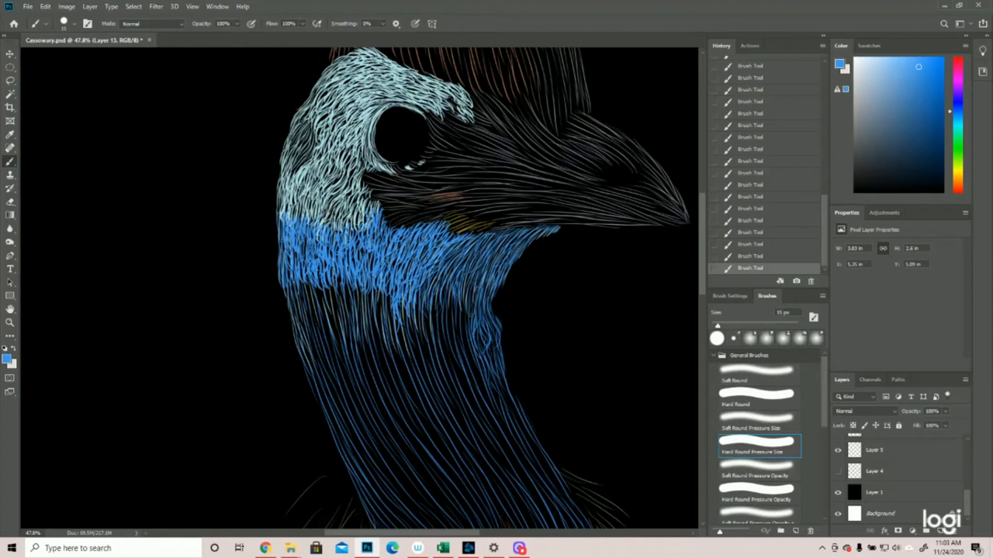
- Paint bright blue strokes on the upper neck and extend them down its left edge
left_click_drag(474, 303, 478, 380)
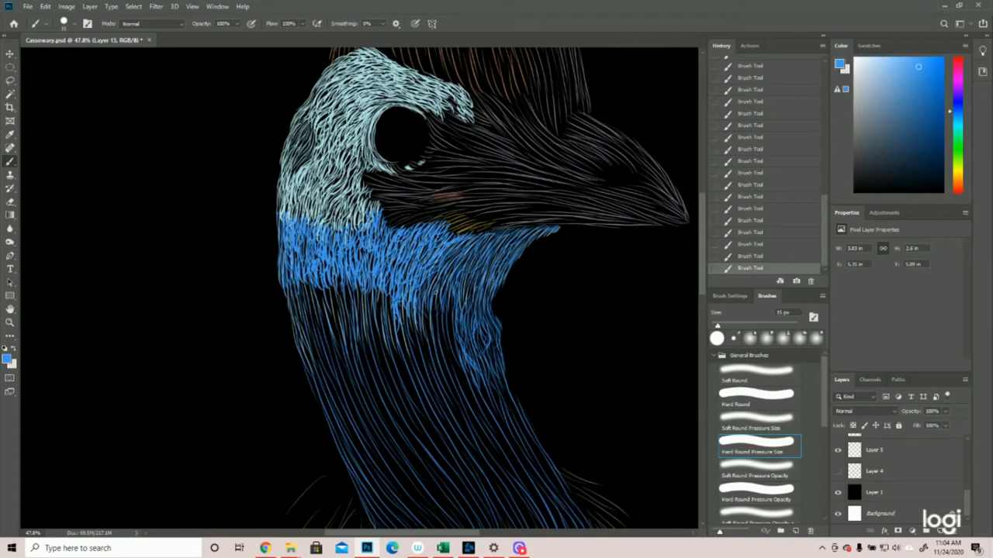
left_click_drag(426, 303, 505, 411)
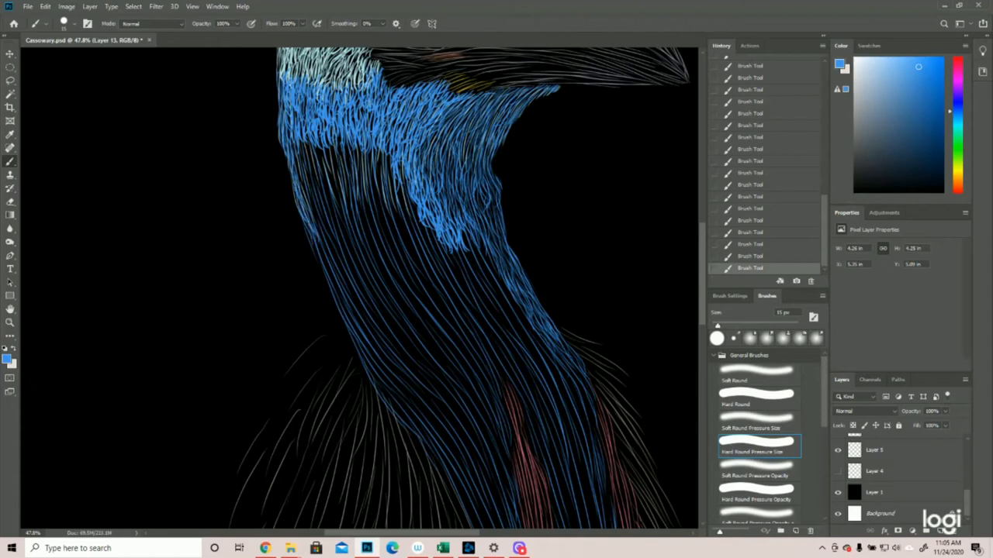
left_click(313, 245)
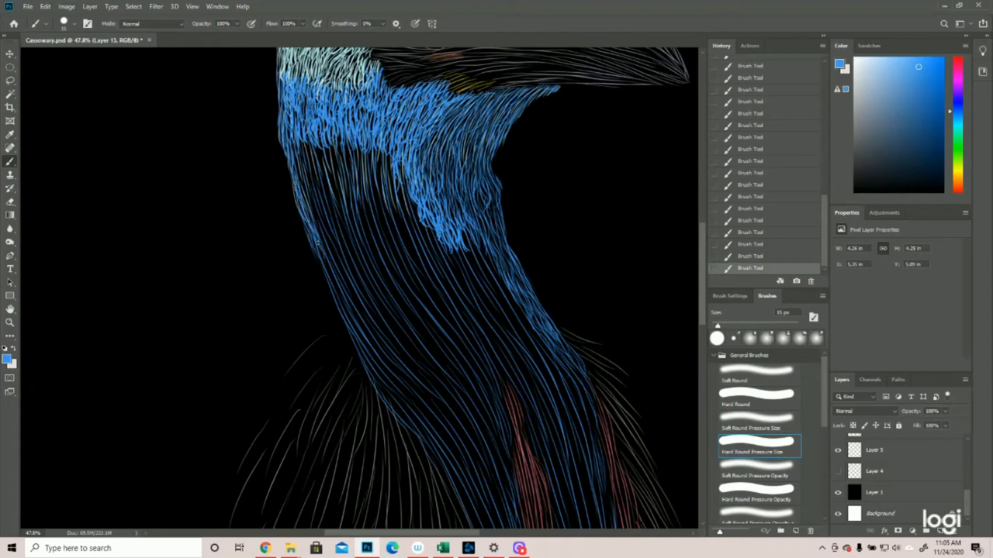
left_click_drag(310, 163, 427, 450)
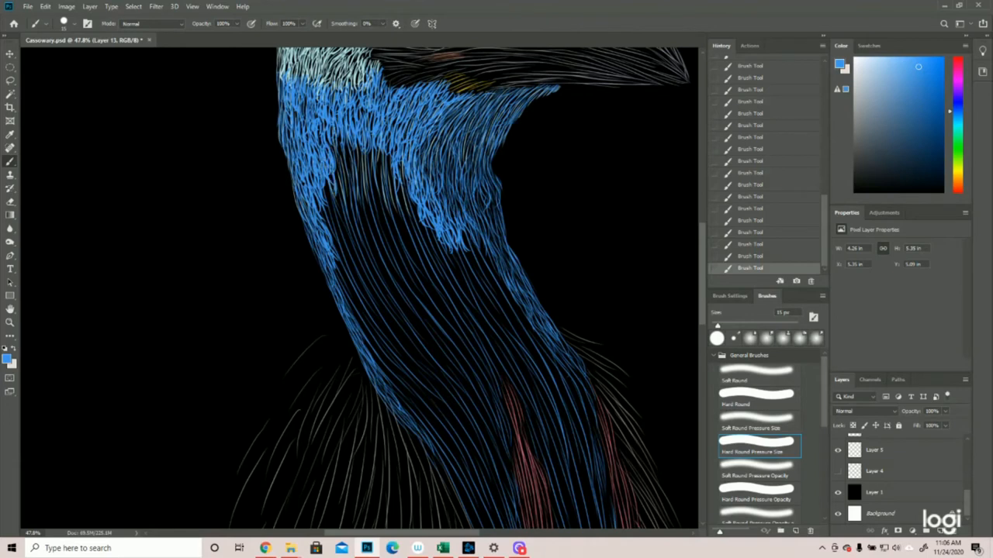
- Fill the lower neck densely with bright blue feather strokes down to the wattle outlines
left_click_drag(338, 147, 341, 249)
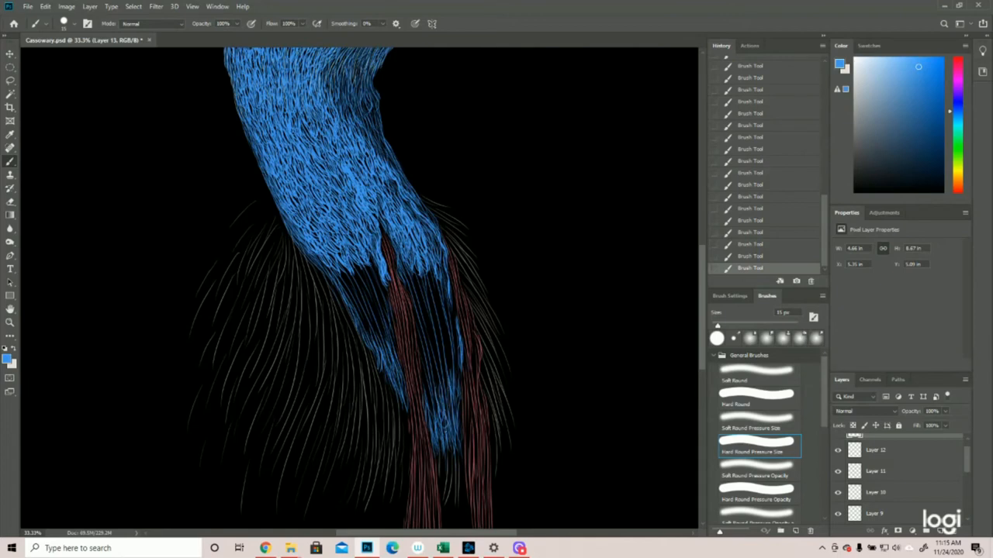
left_click_drag(431, 380, 434, 419)
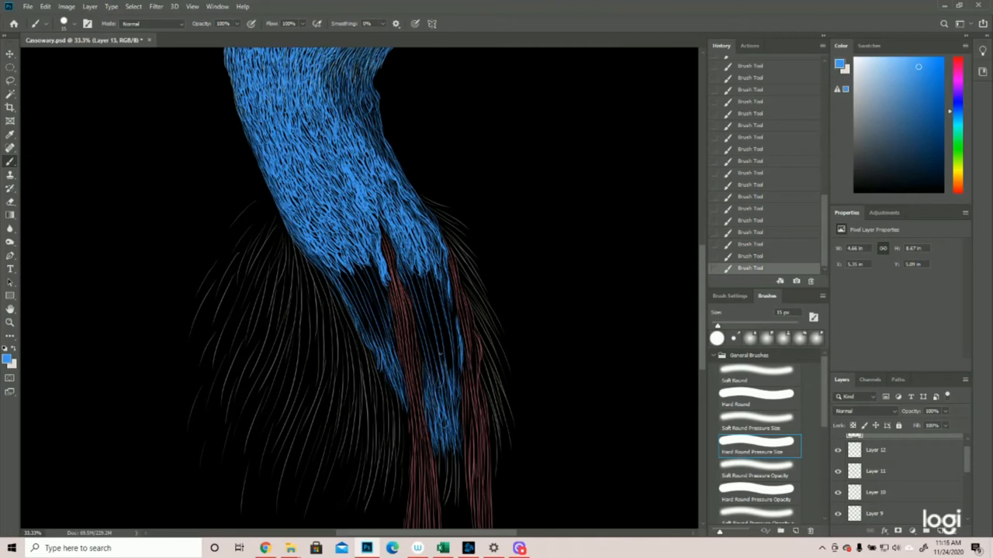
left_click(438, 371)
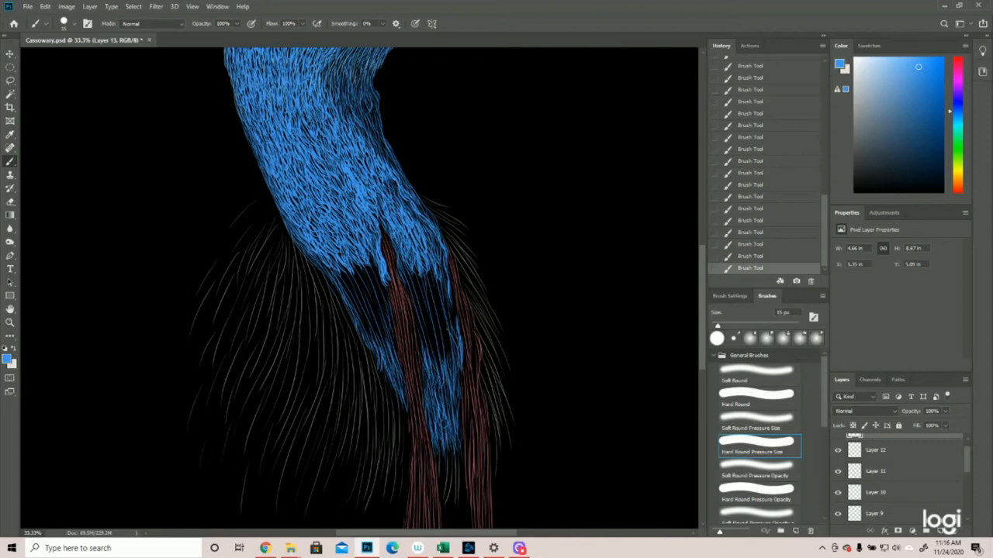
left_click_drag(403, 292, 442, 364)
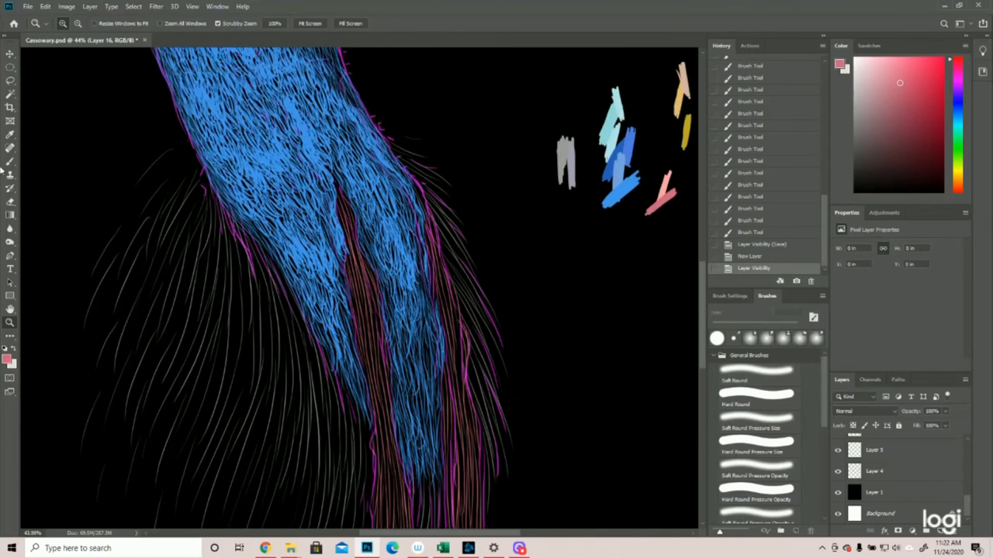
- Paint dense pink-red downward strands inside both hanging wattles until they read as solid pink
left_click(757, 451)
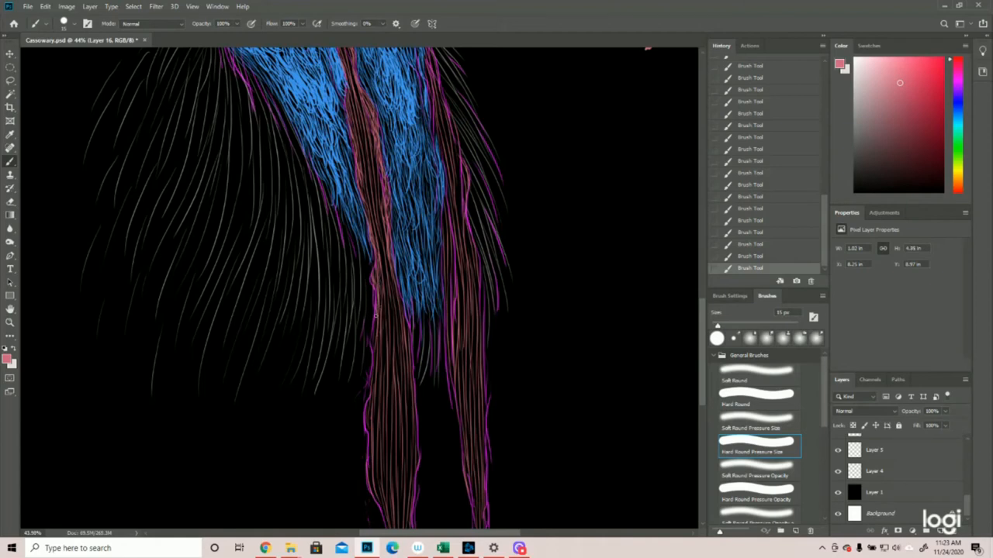
left_click_drag(375, 318, 375, 344)
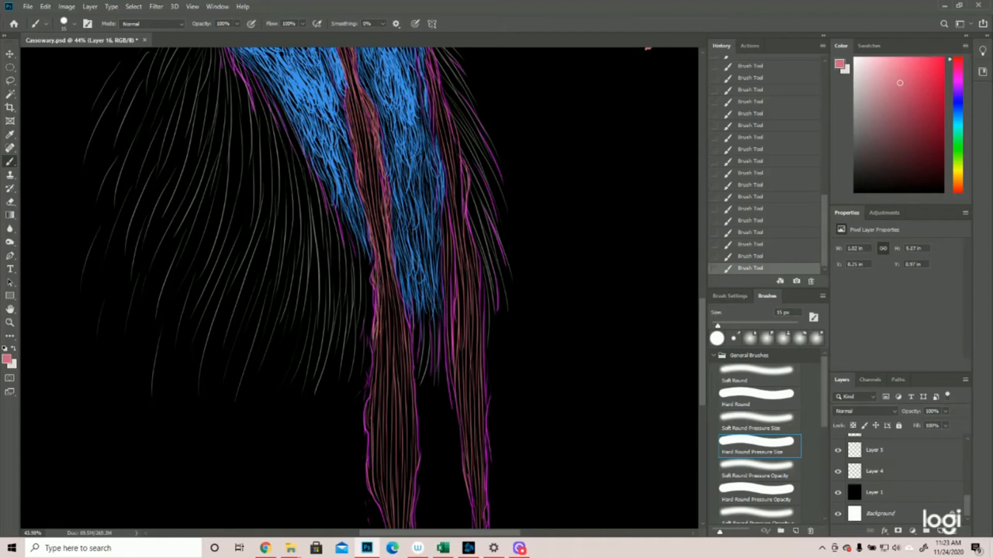
left_click(379, 326)
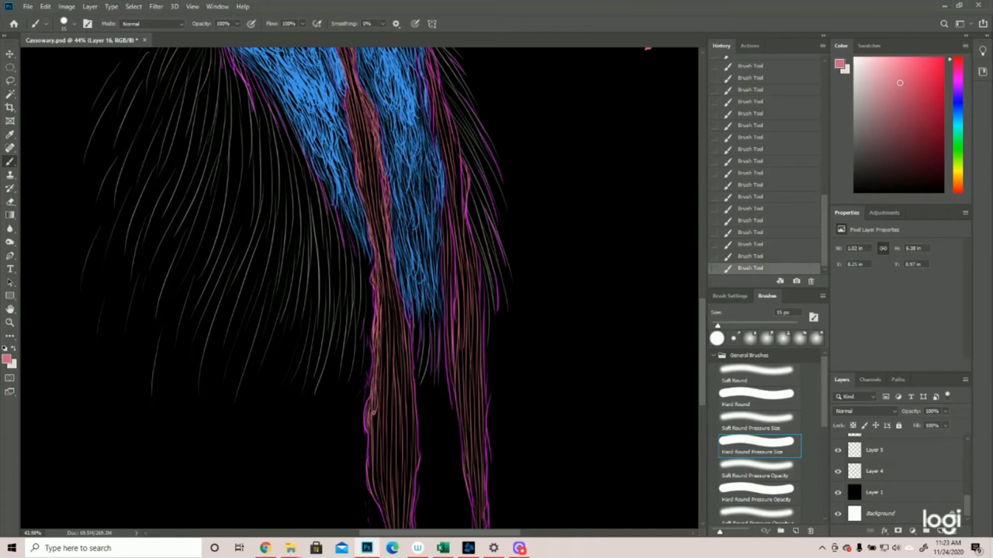
left_click_drag(373, 419, 371, 465)
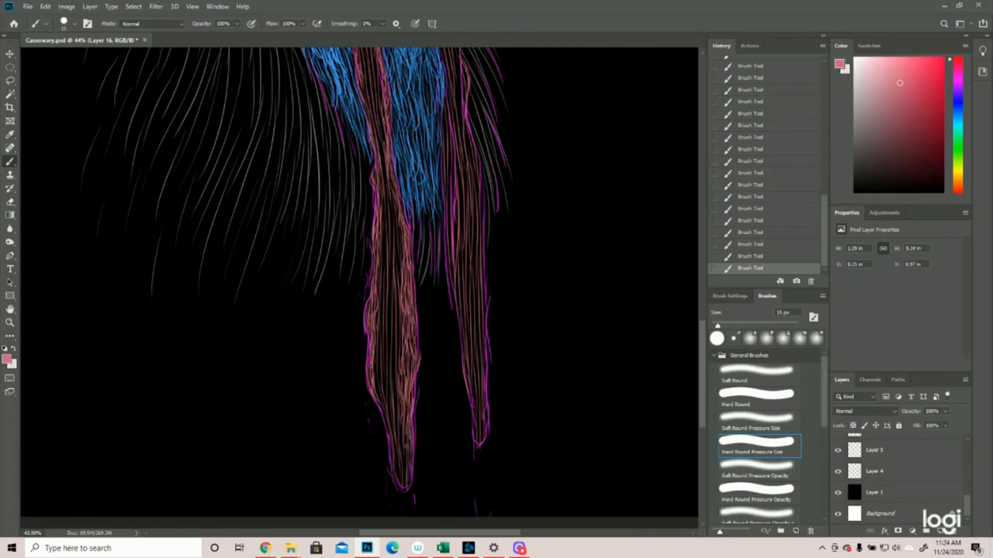
left_click_drag(381, 406, 403, 481)
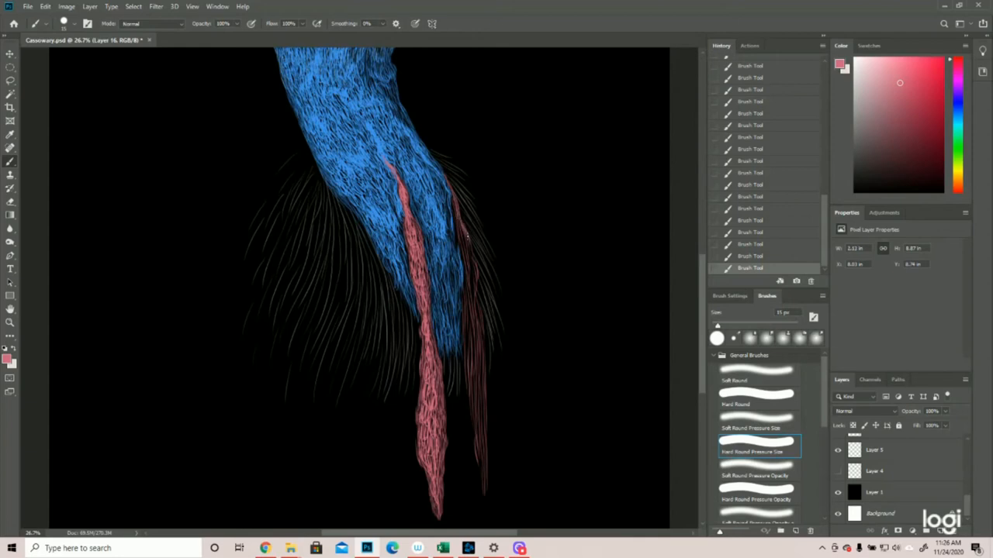
left_click_drag(468, 236, 477, 318)
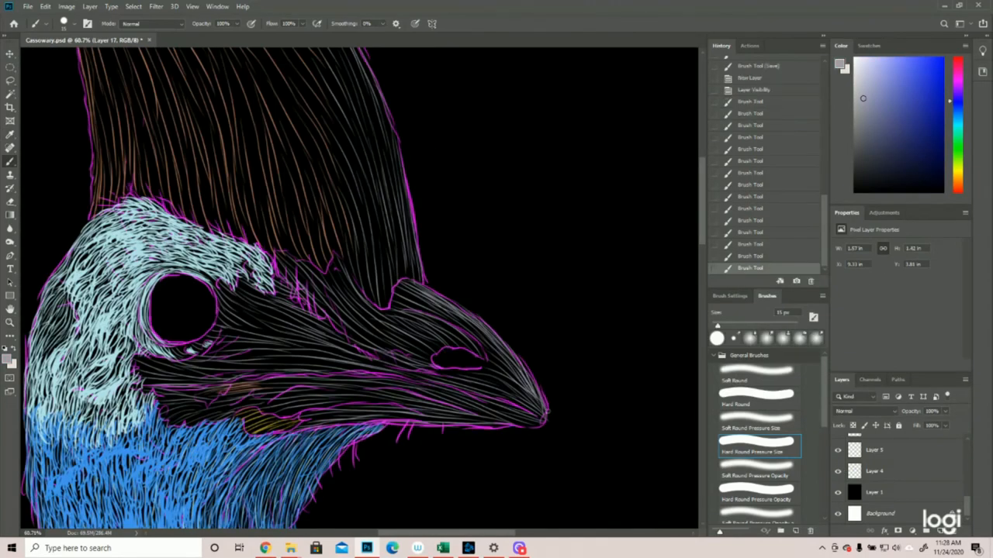
- Scribble colour test swatches beside the neck and bring up the Color Picker for a new blue
left_click(543, 407)
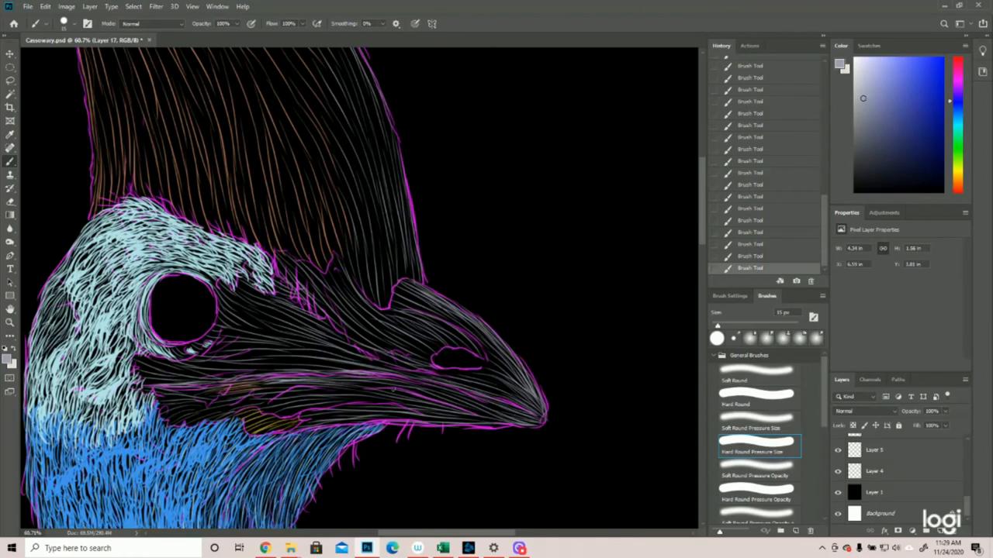
left_click_drag(326, 391, 401, 388)
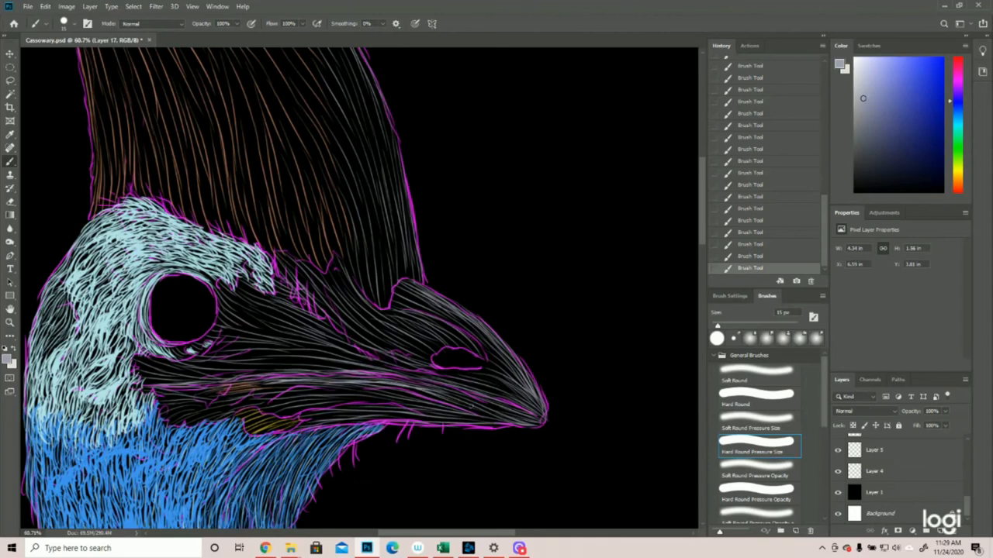
left_click_drag(432, 391, 515, 415)
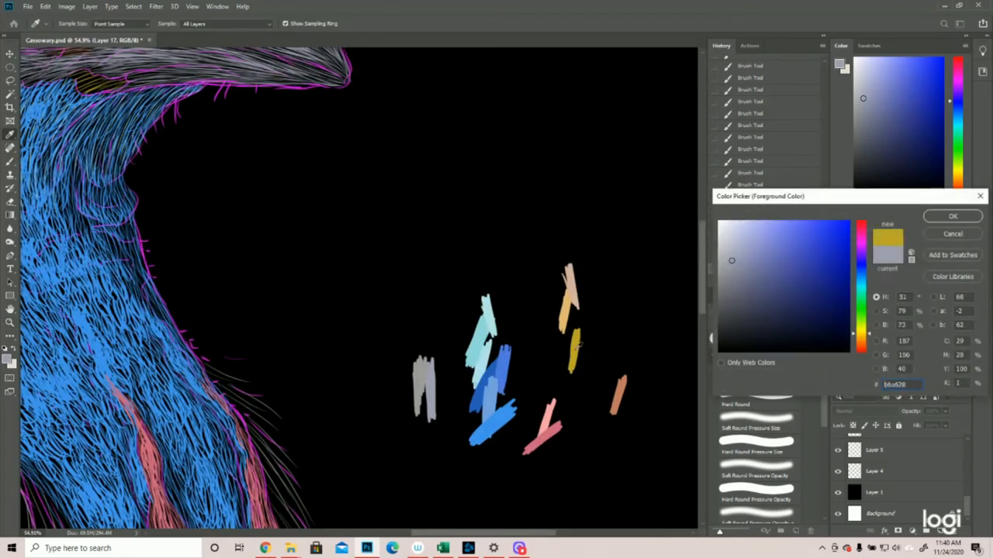
- Confirm the Color Picker and lay a first warm orange-yellow streak down through the crest
left_click(953, 216)
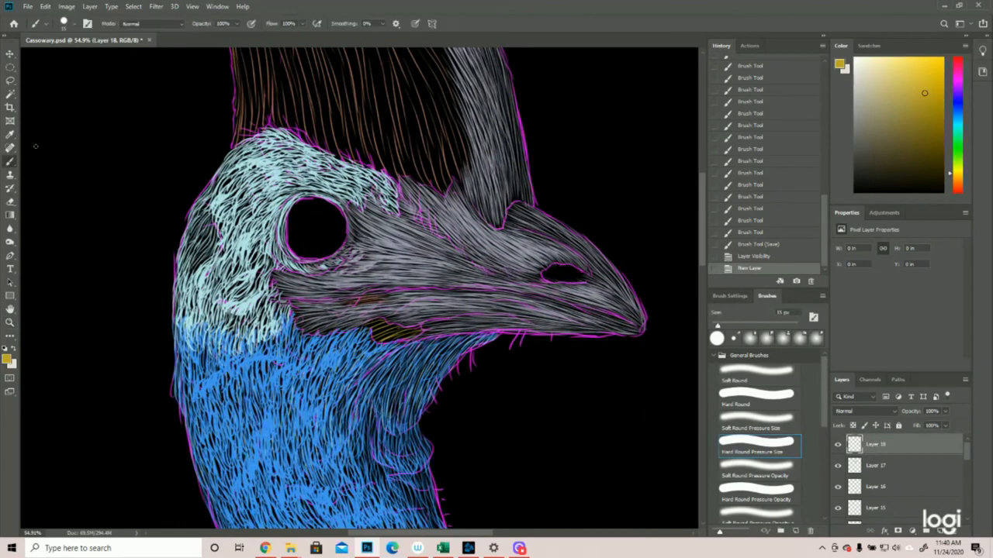
left_click_drag(369, 326, 419, 333)
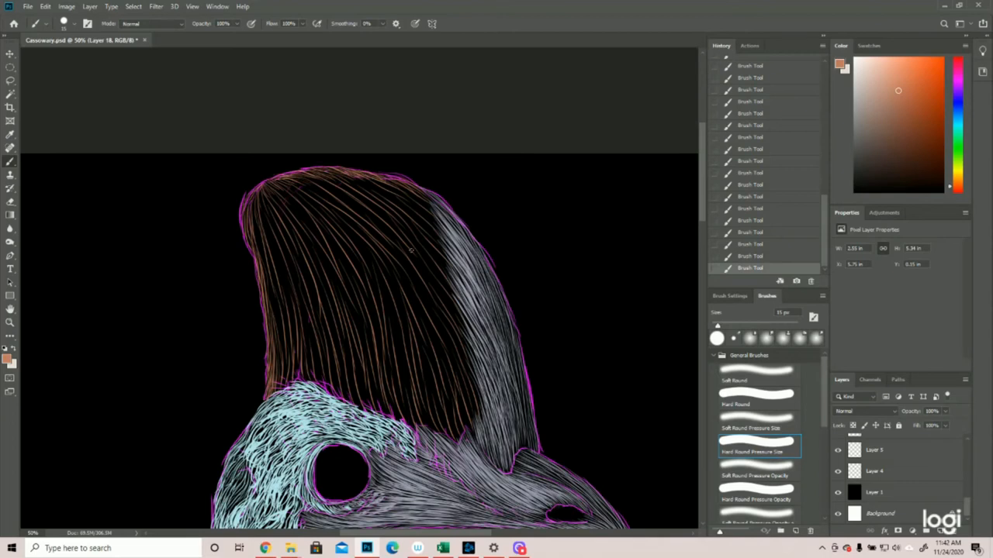
mouse_move(416, 215)
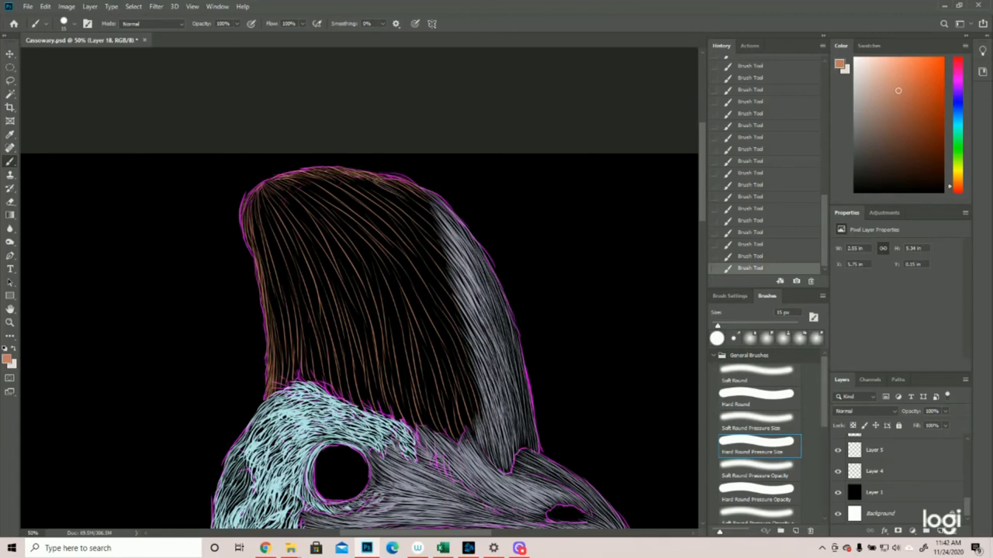
- Fill the tall crest solid orange-brown, then fit the whole cassowary in view
left_click_drag(375, 183, 442, 231)
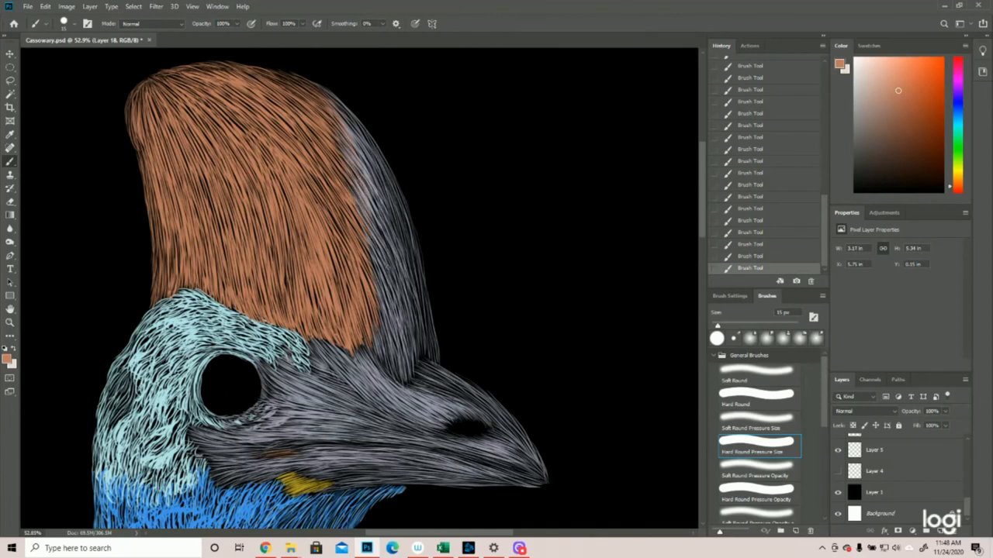
left_click_drag(356, 202, 387, 271)
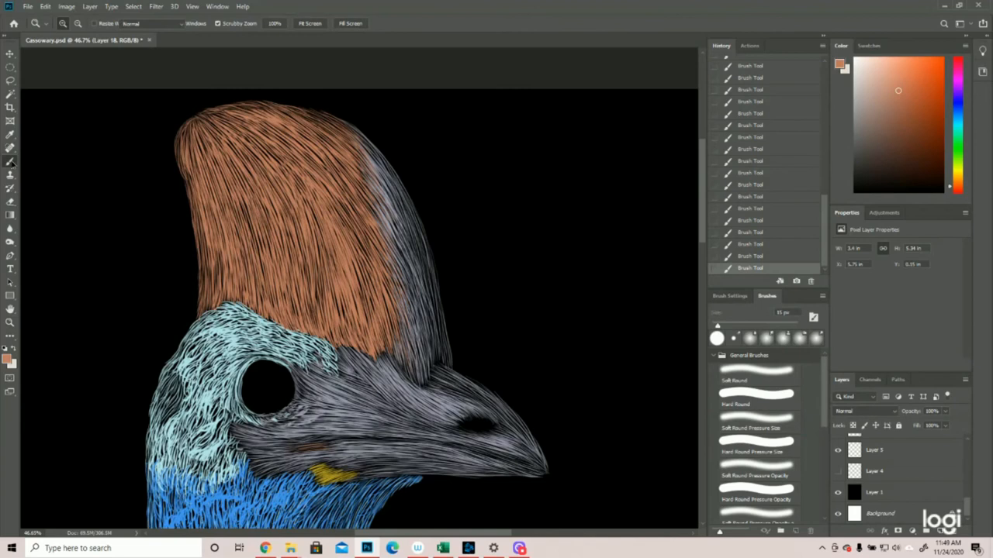
left_click(757, 451)
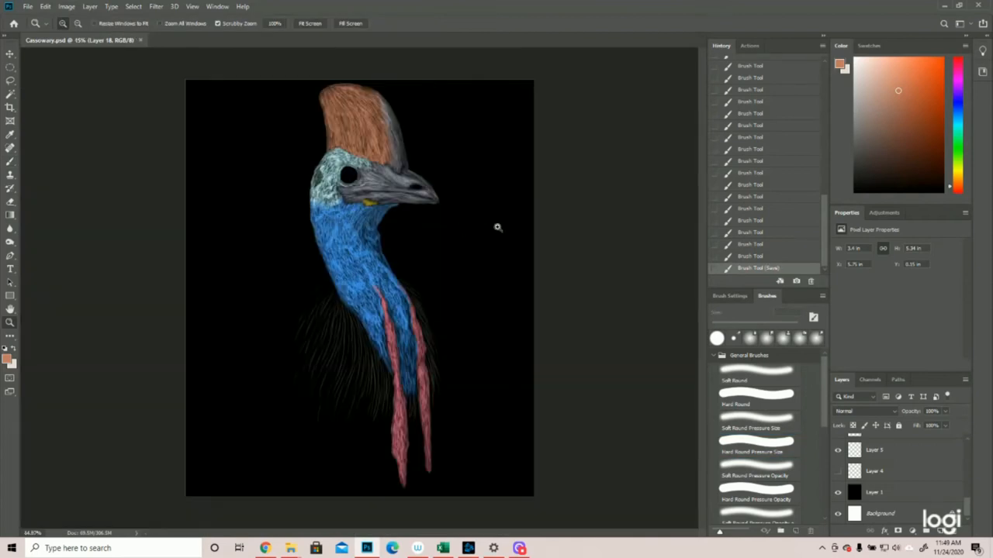
mouse_move(525, 250)
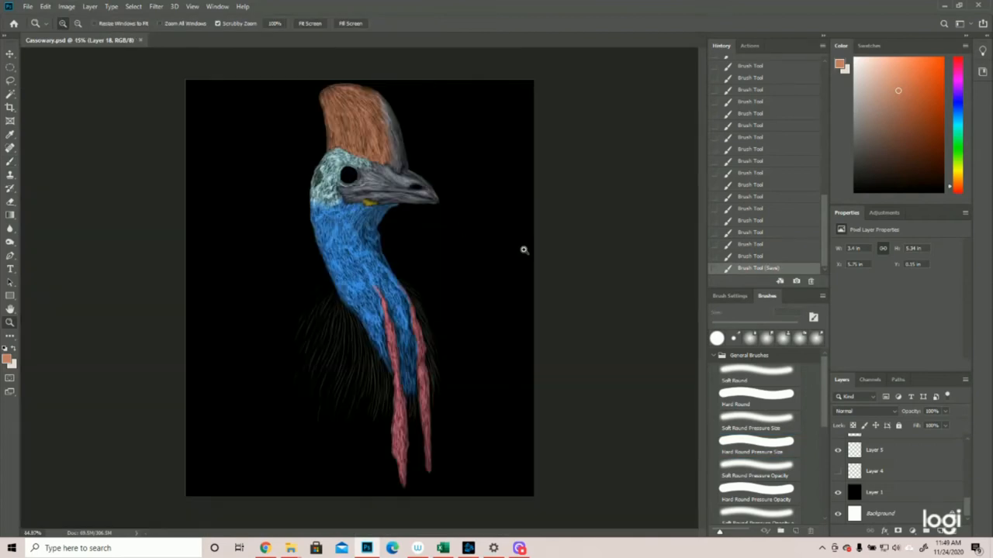
mouse_move(329, 374)
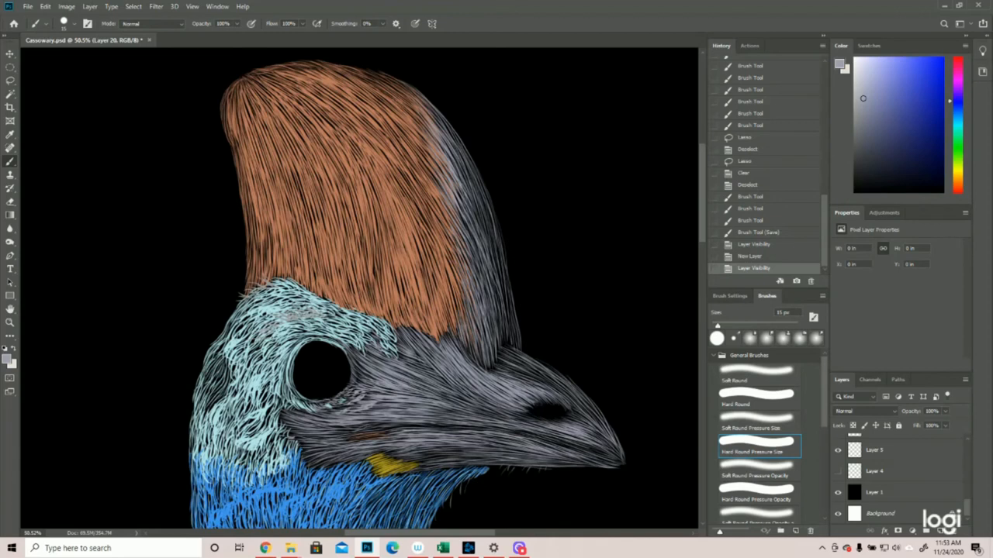
left_click_drag(401, 100, 435, 124)
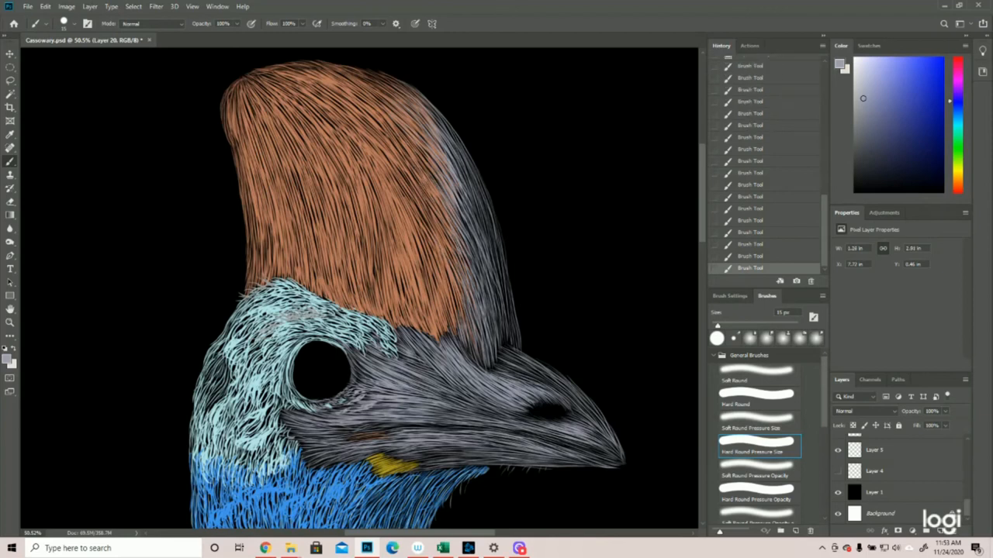
left_click_drag(435, 256, 463, 333)
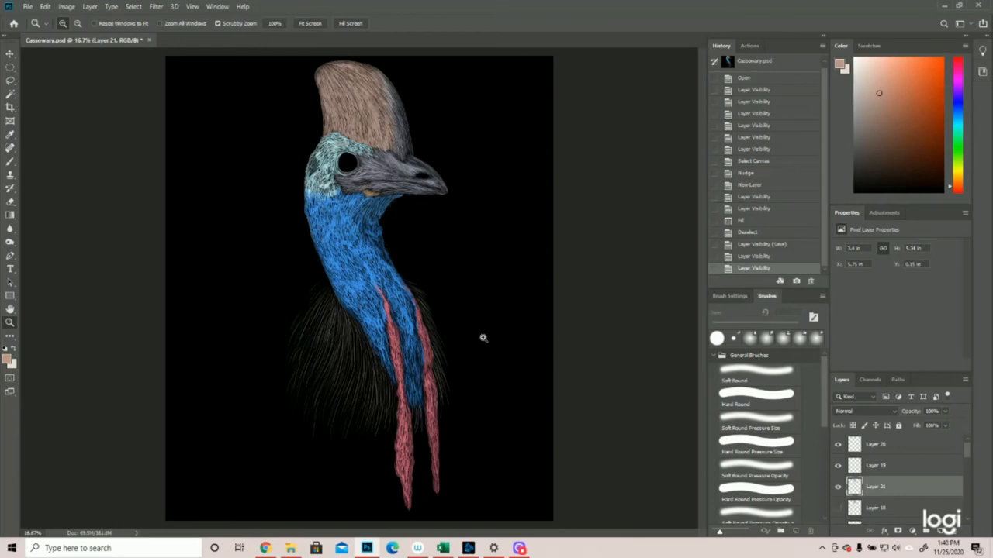
mouse_move(403, 247)
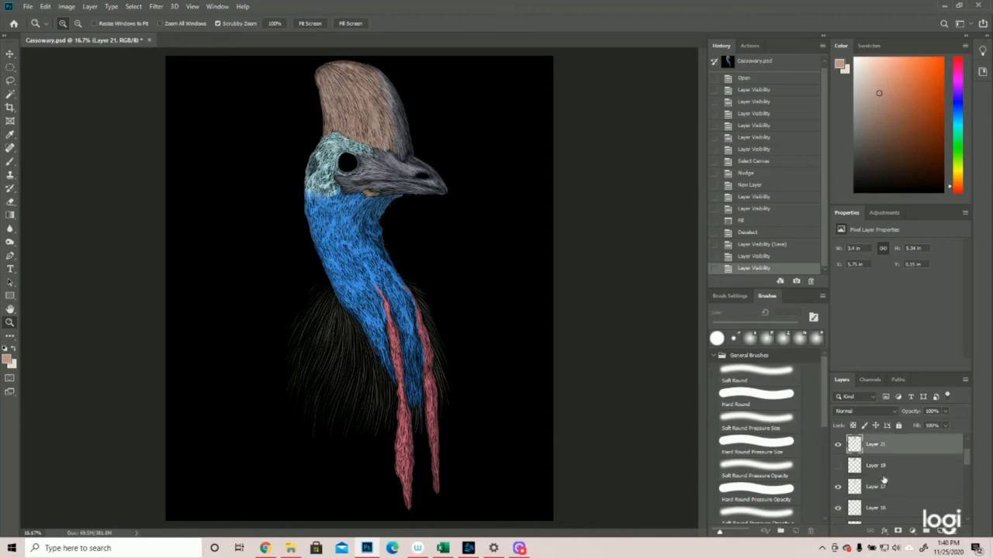
- Zoom to the eye, choose a brown and place the first curved iris stroke inside the black eye
left_click(838, 487)
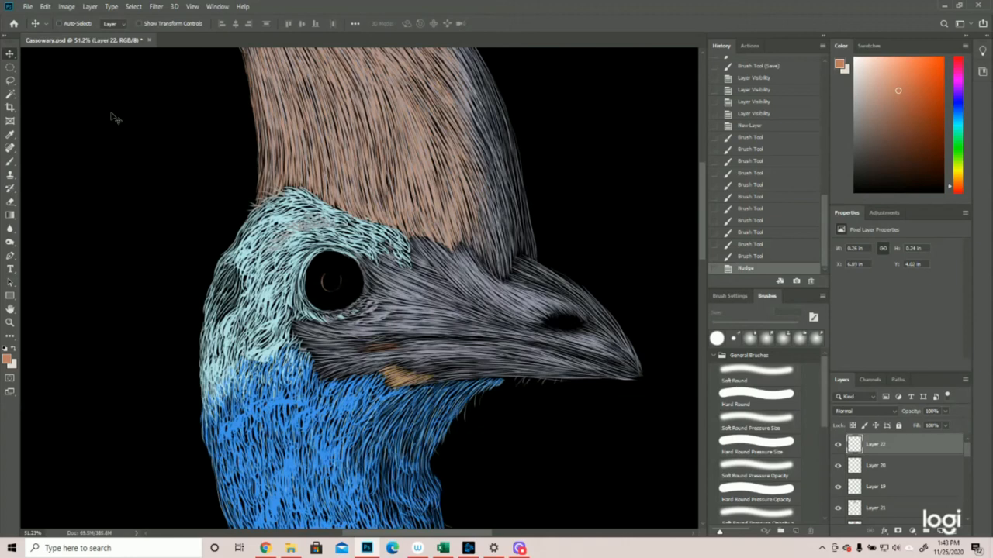
mouse_move(168, 255)
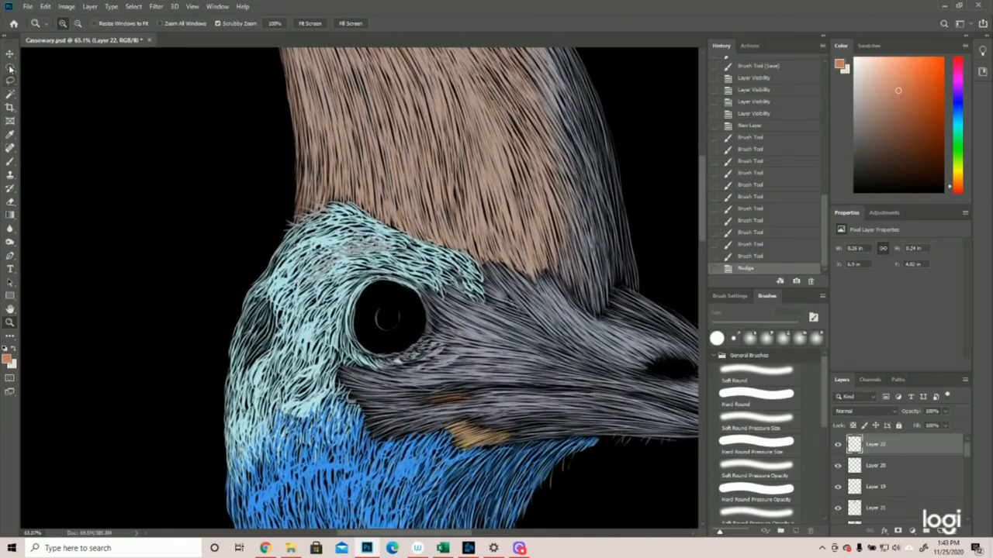
left_click(10, 55)
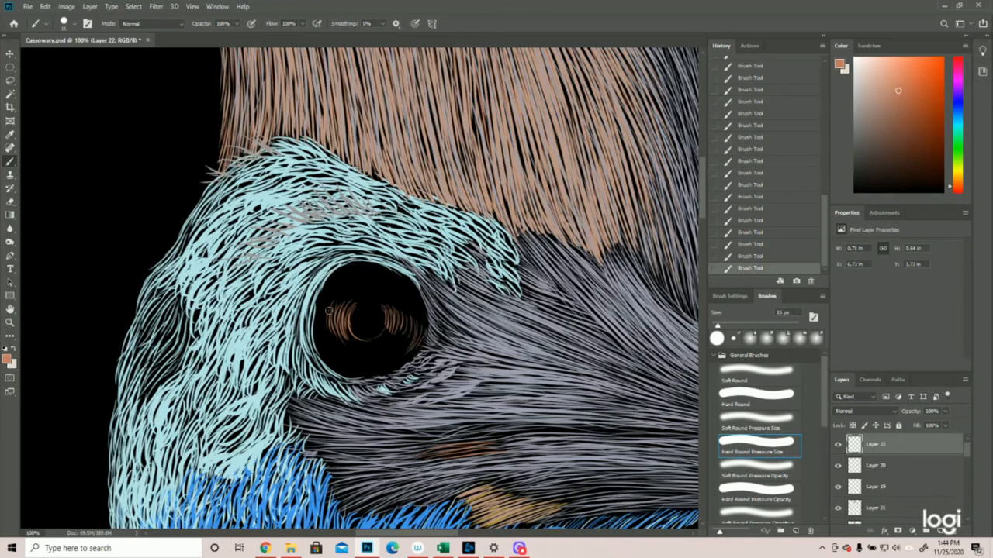
left_click(325, 317)
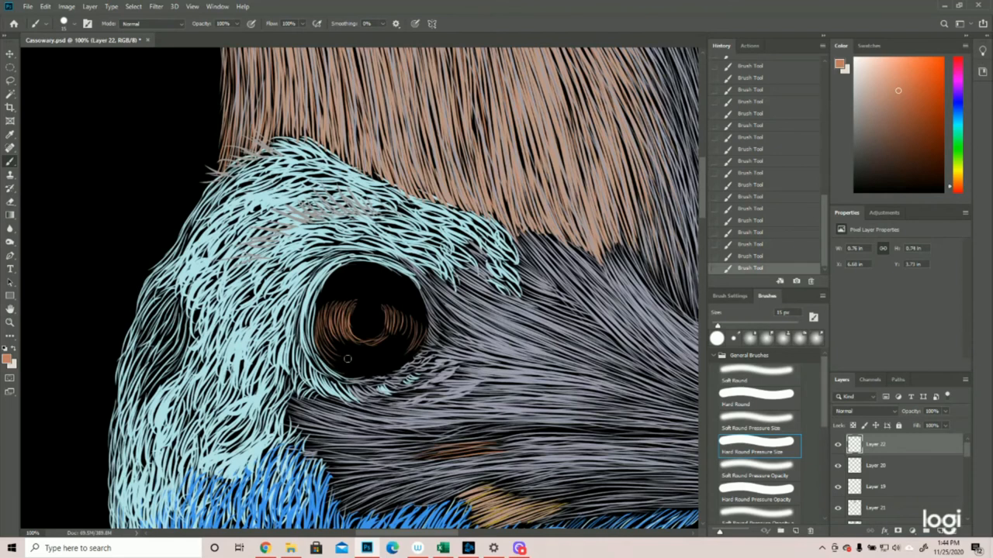
- Paint concentric brown ring strokes around the pupil and along the iris edge for a detailed iris
left_click_drag(326, 326, 348, 358)
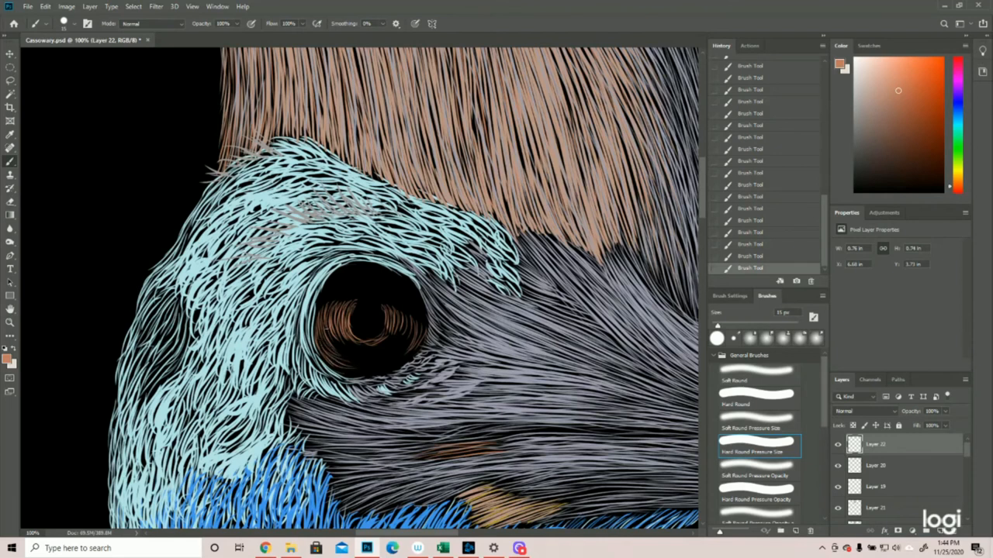
left_click(349, 341)
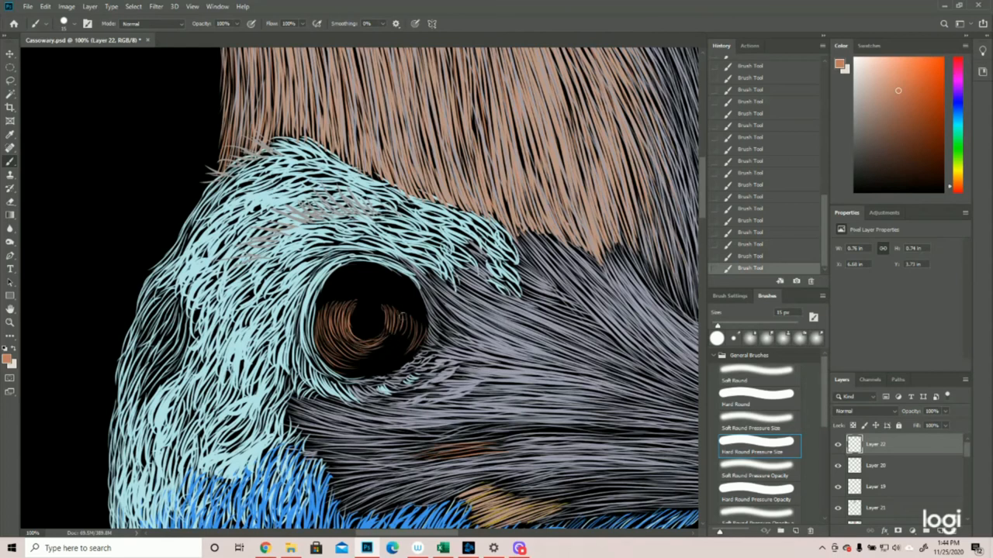
mouse_move(396, 320)
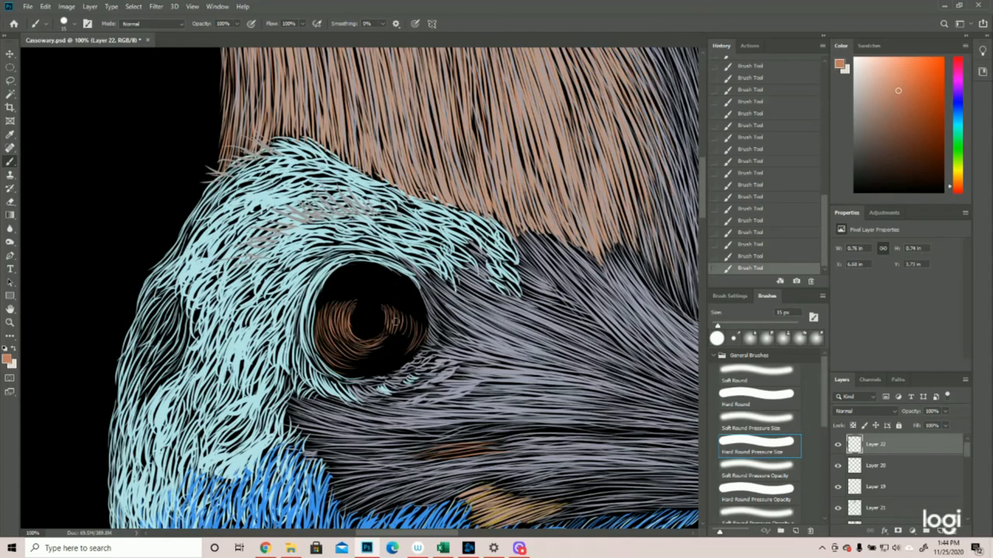
left_click_drag(395, 321, 364, 345)
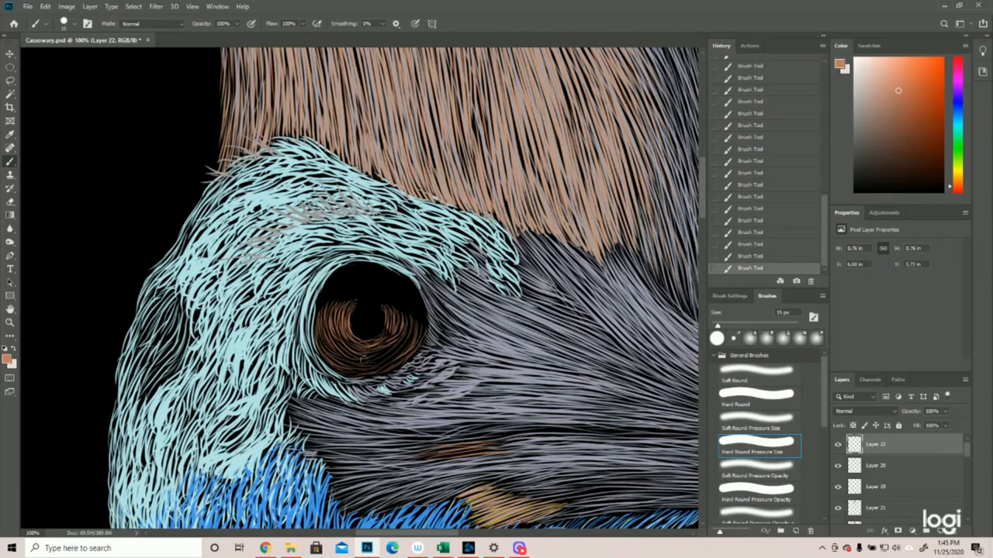
left_click_drag(360, 360, 411, 340)
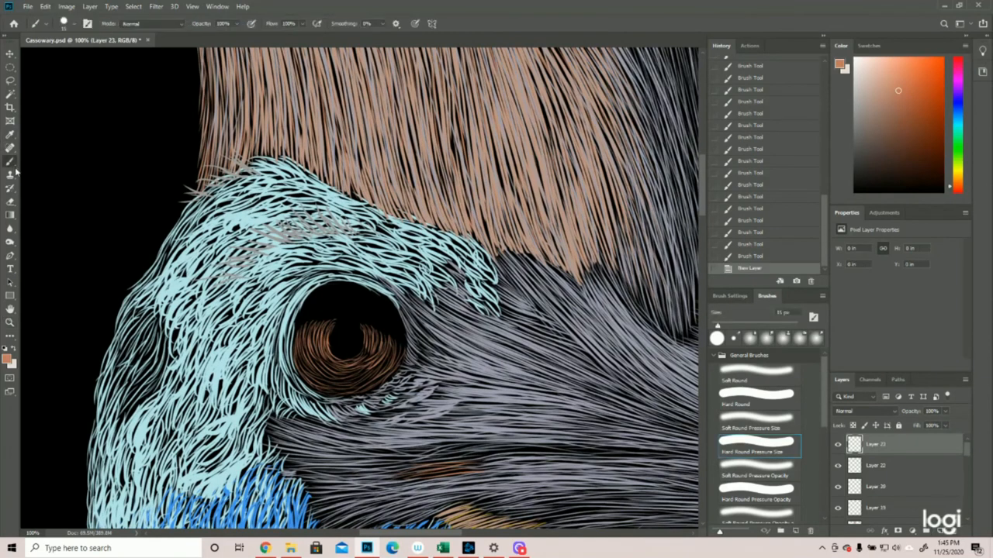
left_click_drag(326, 318, 380, 321)
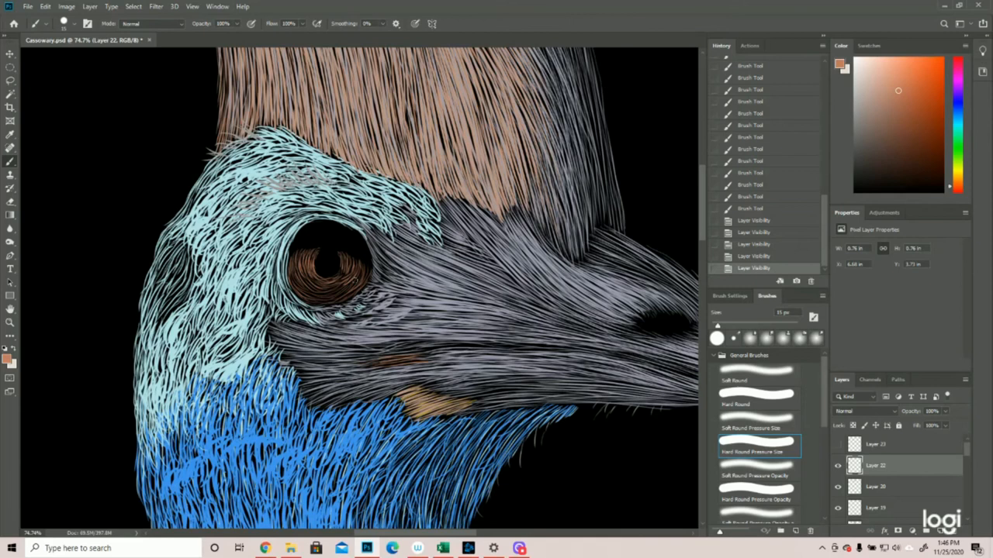
mouse_move(338, 245)
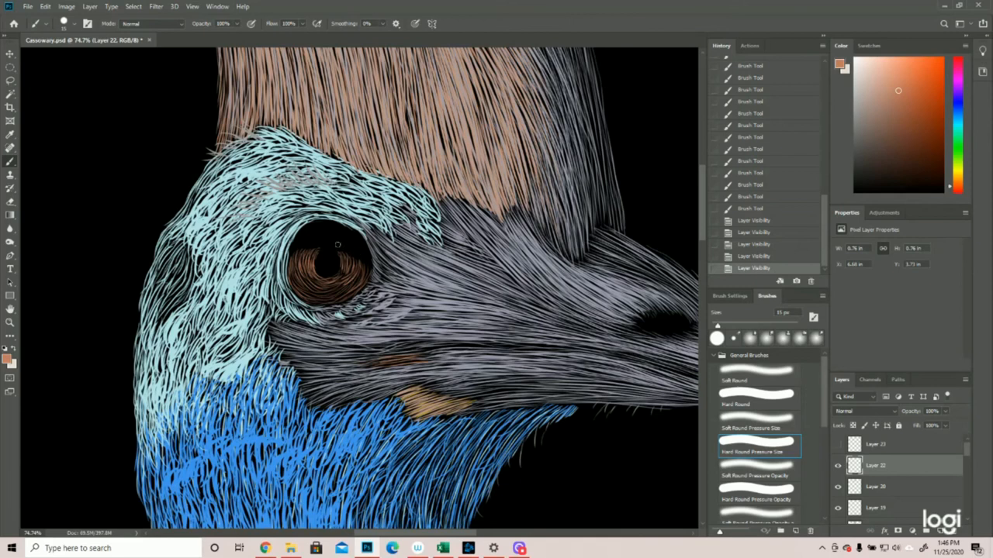
mouse_move(345, 256)
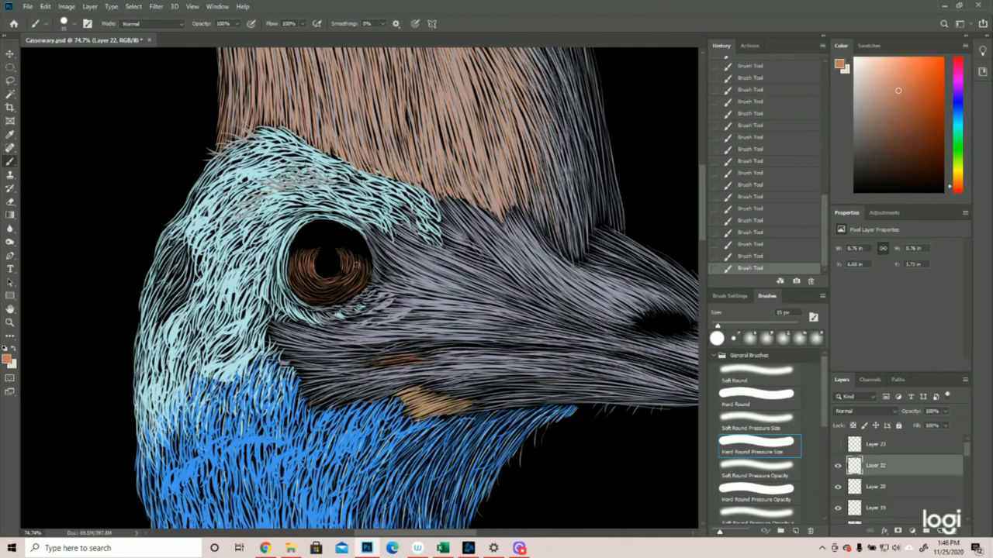
- Add a fresh layer above the eye layers and start another brown iris stroke on it
left_click(325, 256)
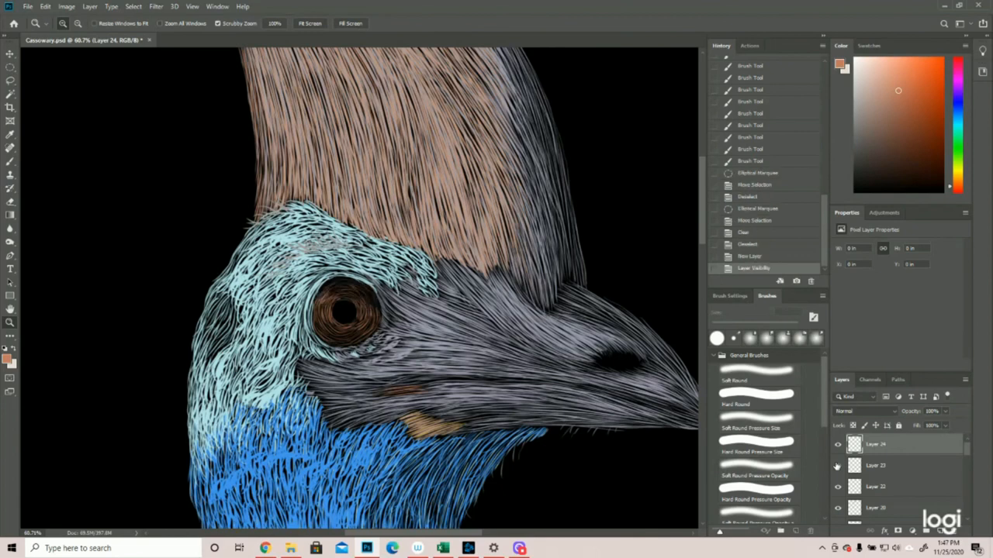
mouse_move(838, 466)
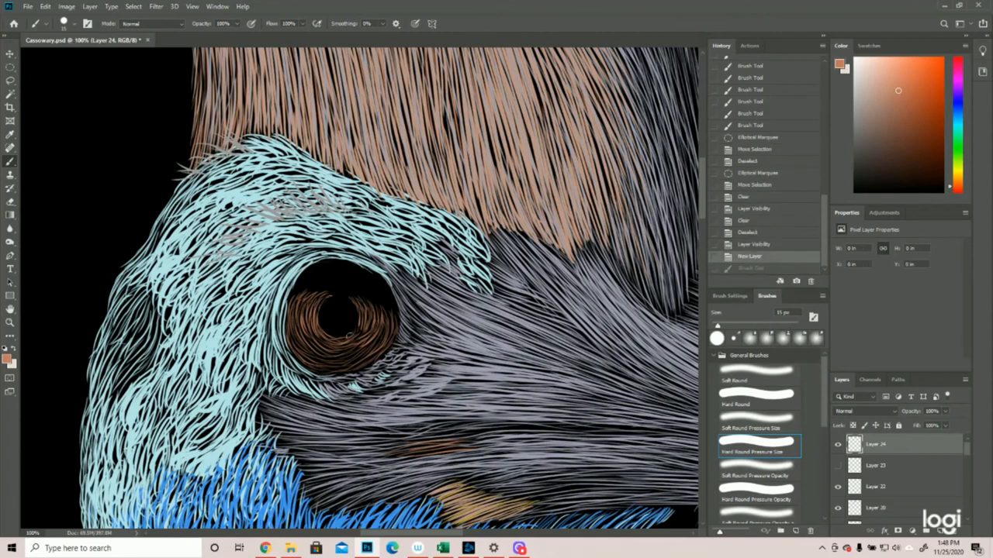
left_click(357, 326)
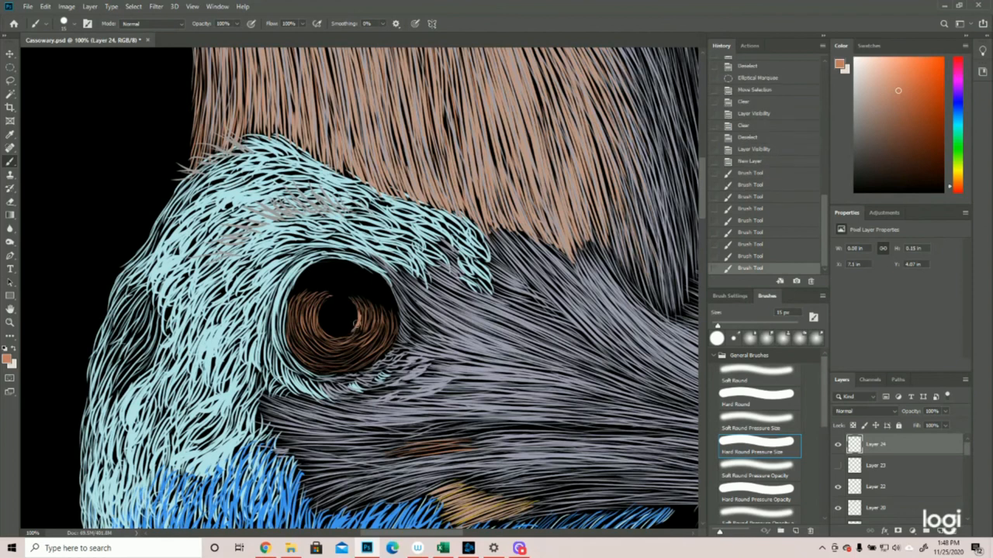
- Brush a light peach ring around the lower-right pupil, then step back in History before those strokes
left_click_drag(326, 333, 360, 326)
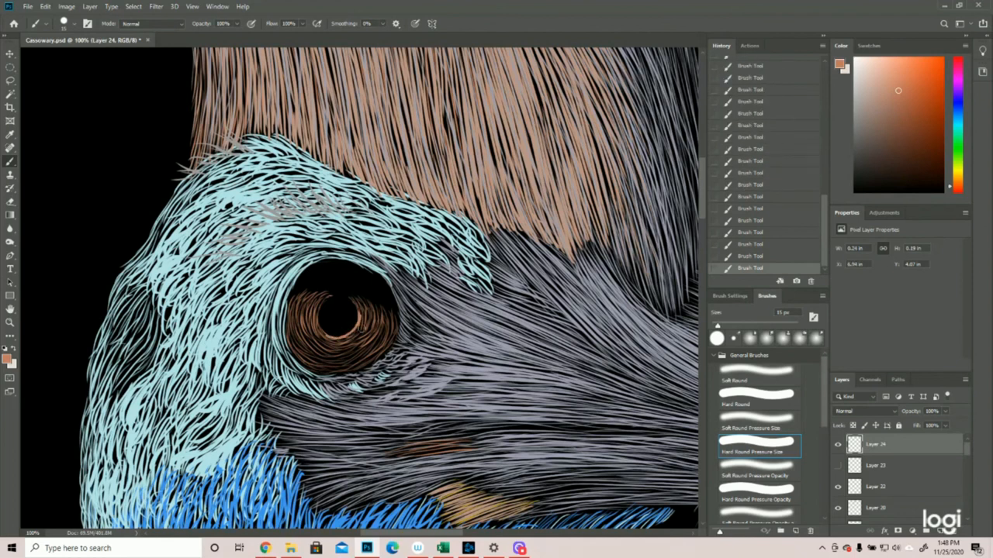
mouse_move(334, 302)
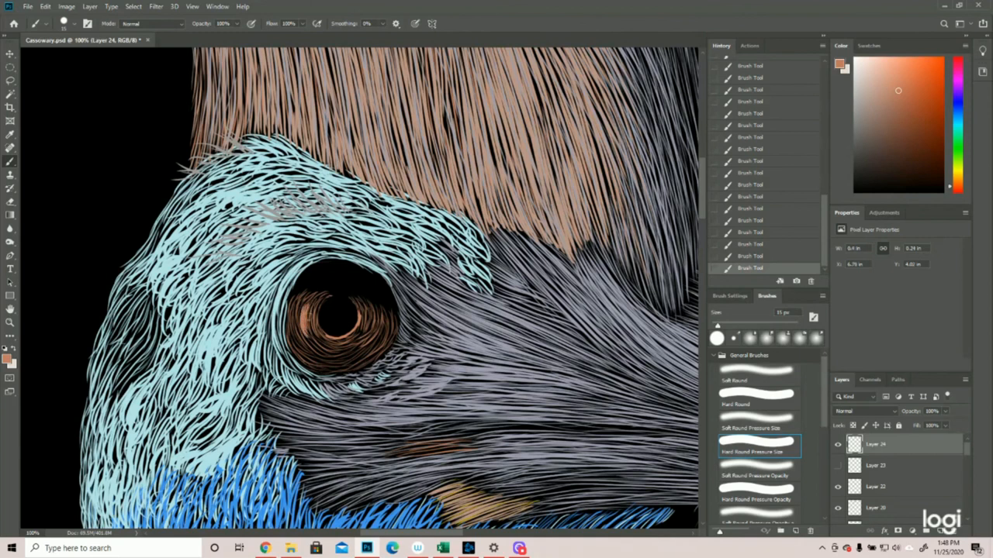
left_click_drag(310, 341, 323, 302)
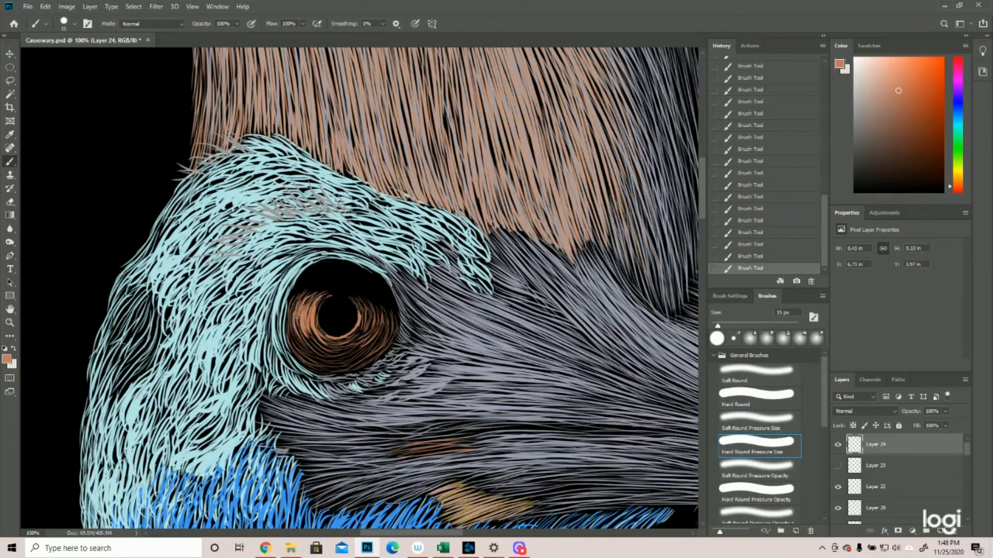
left_click_drag(310, 311, 318, 357)
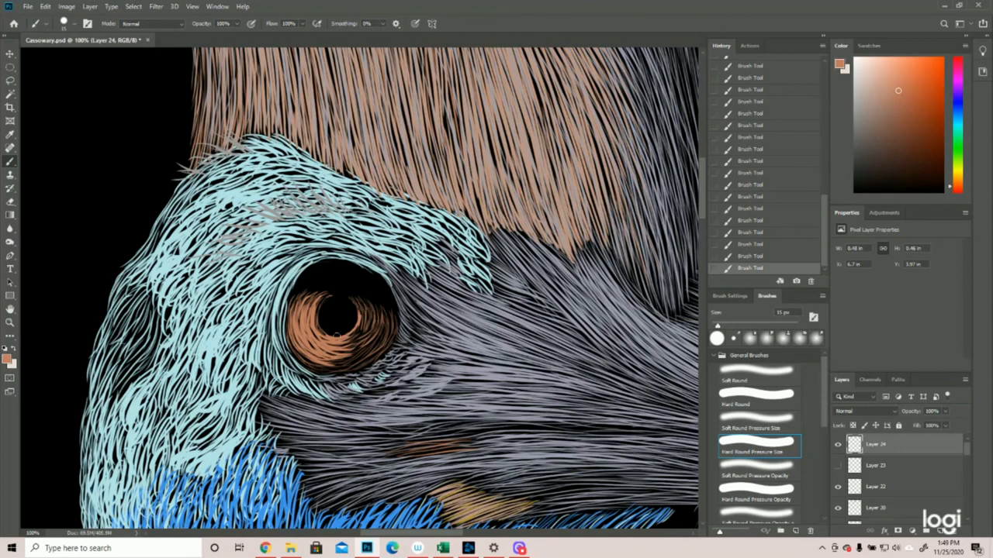
mouse_move(369, 305)
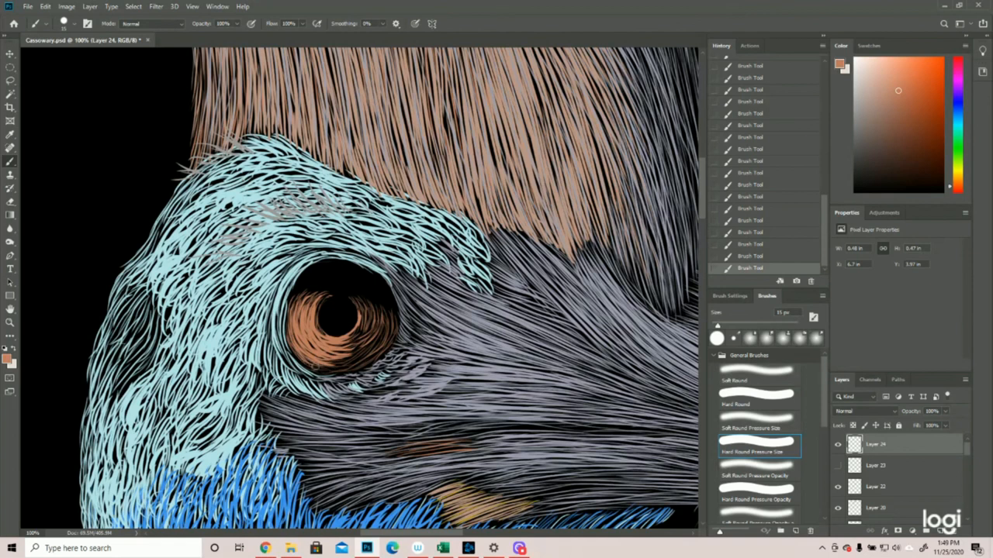
left_click(326, 360)
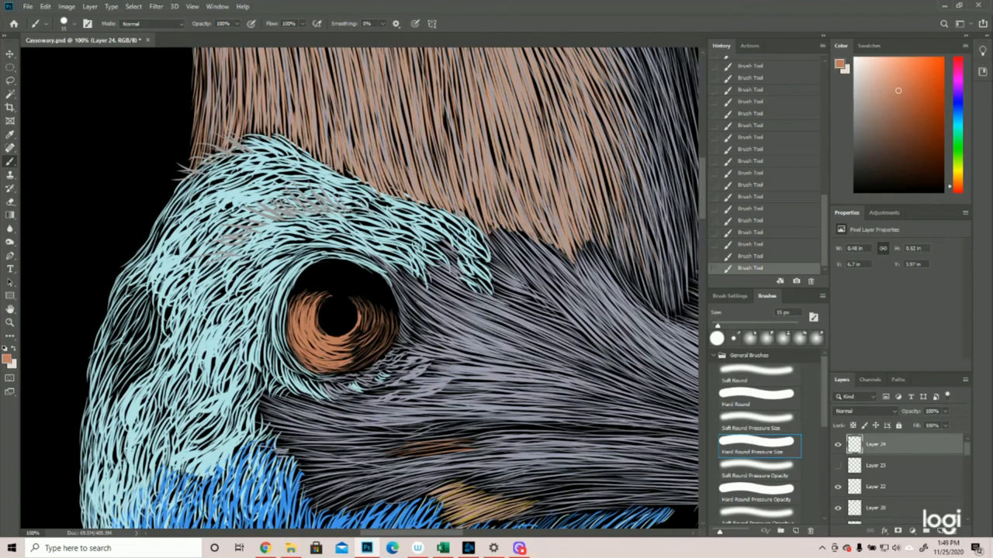
left_click(761, 208)
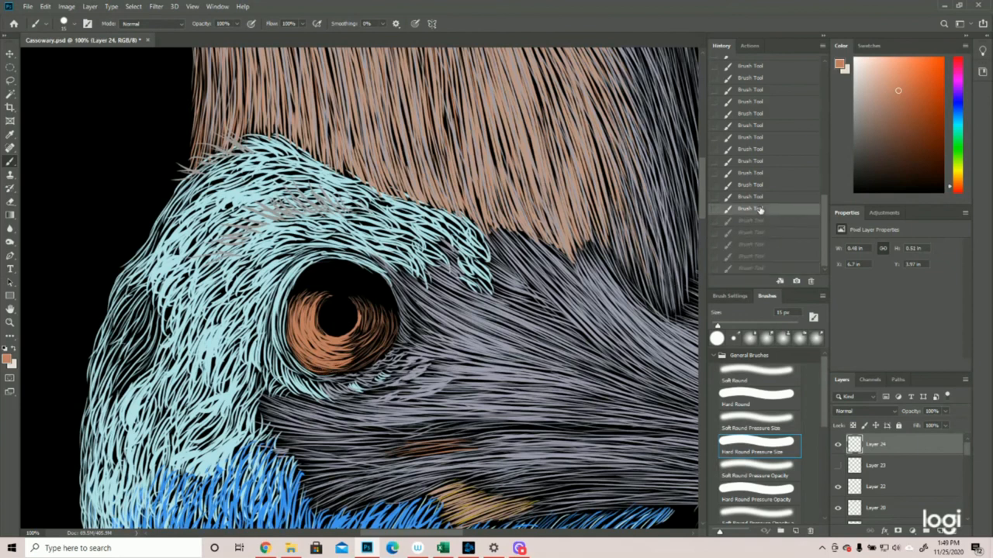